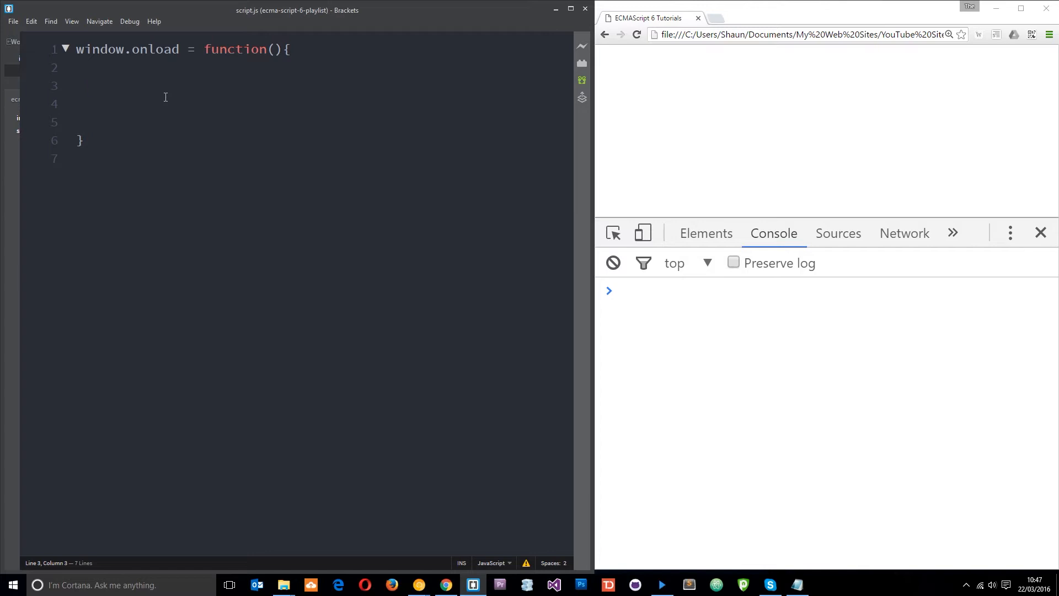
Step: Declare var temp as the backtick template string `hello, my name is ryu`
type("var")
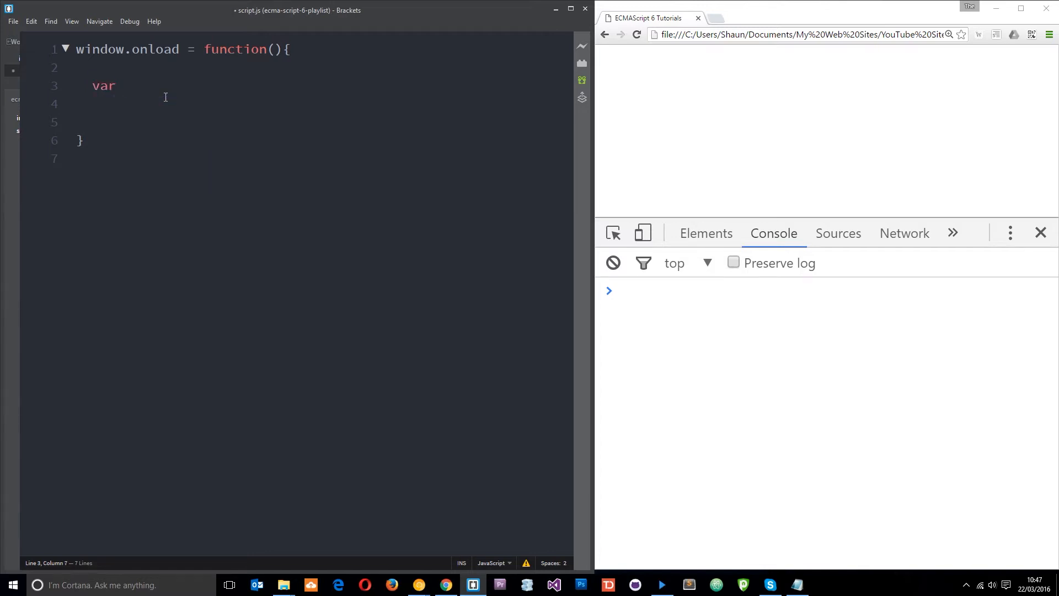
type("temp")
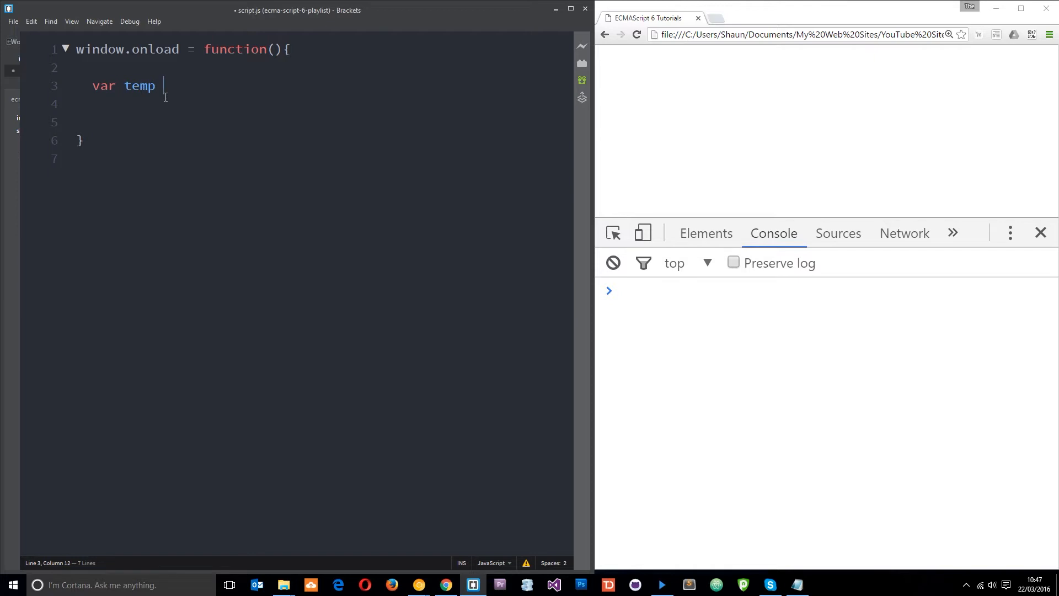
type("=")
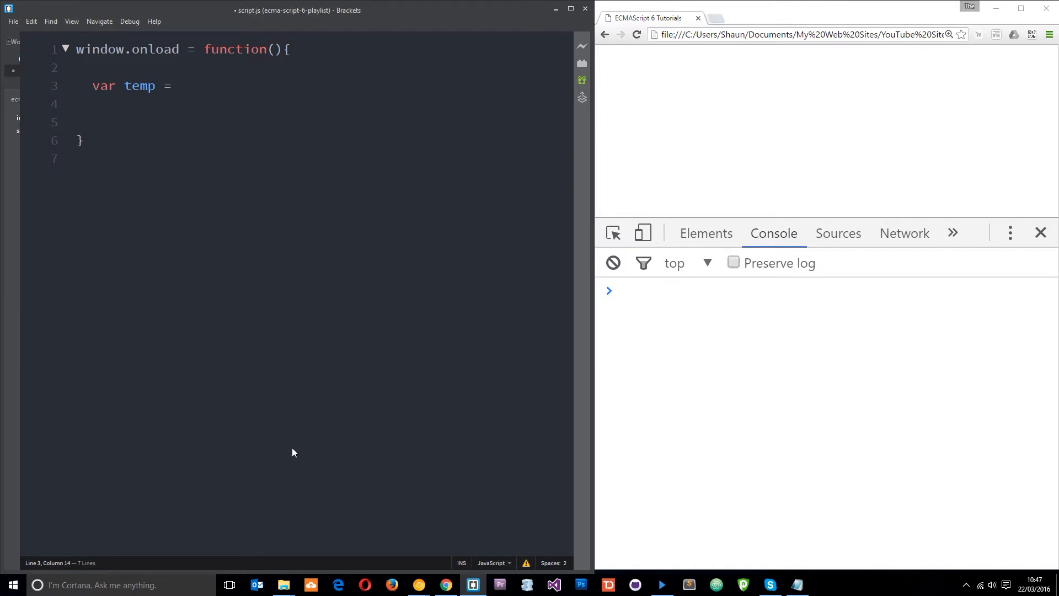
type("\"\"")
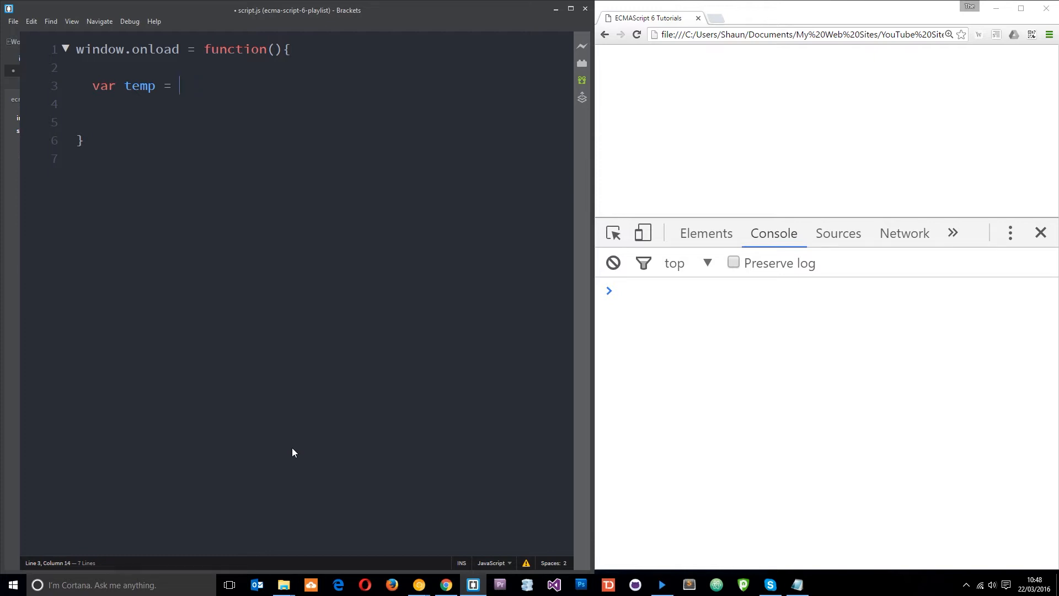
type("``")
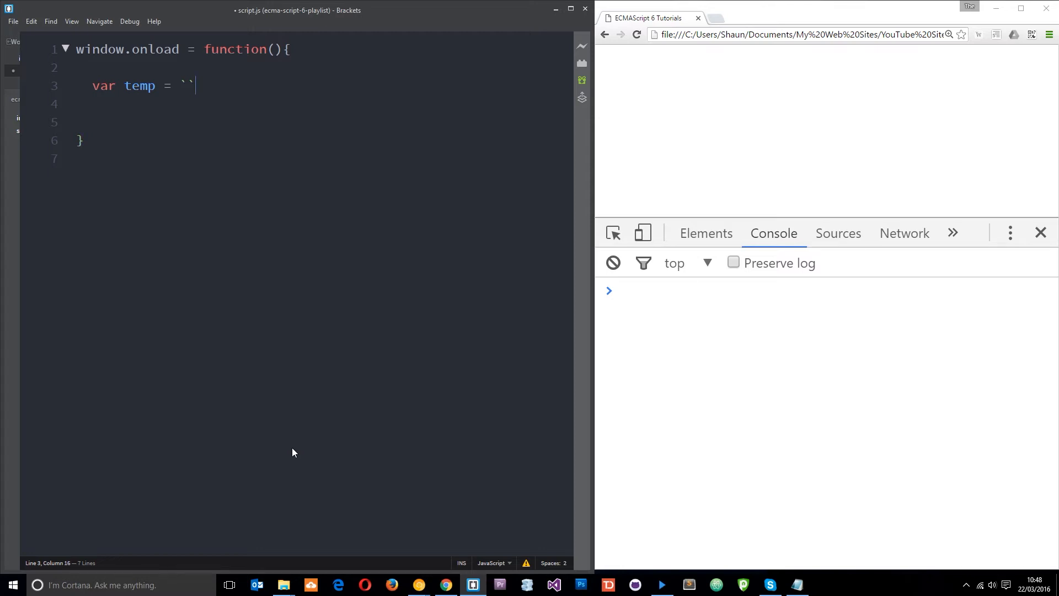
type(";")
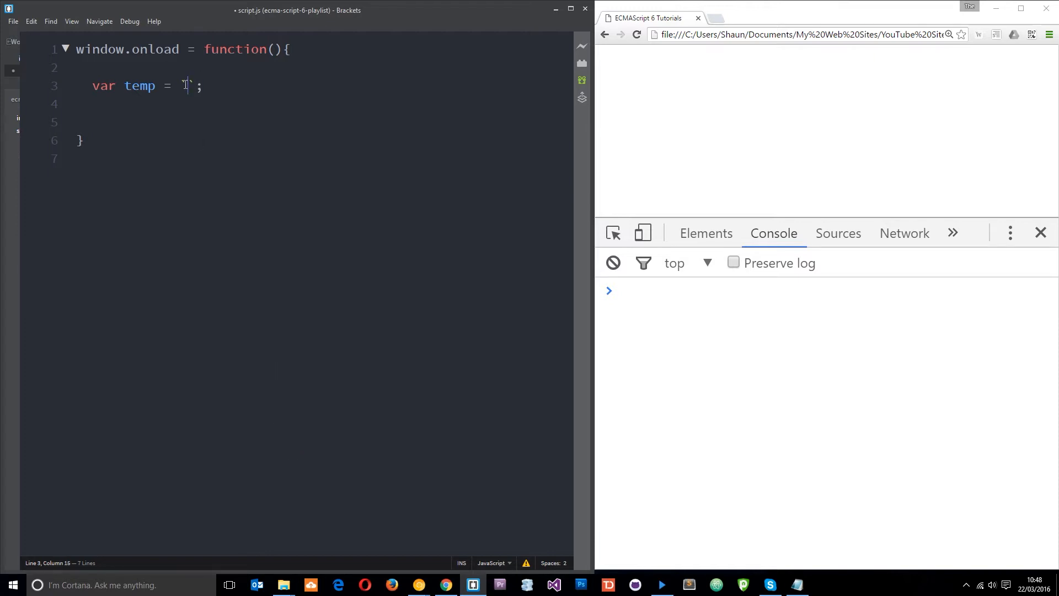
type("`")
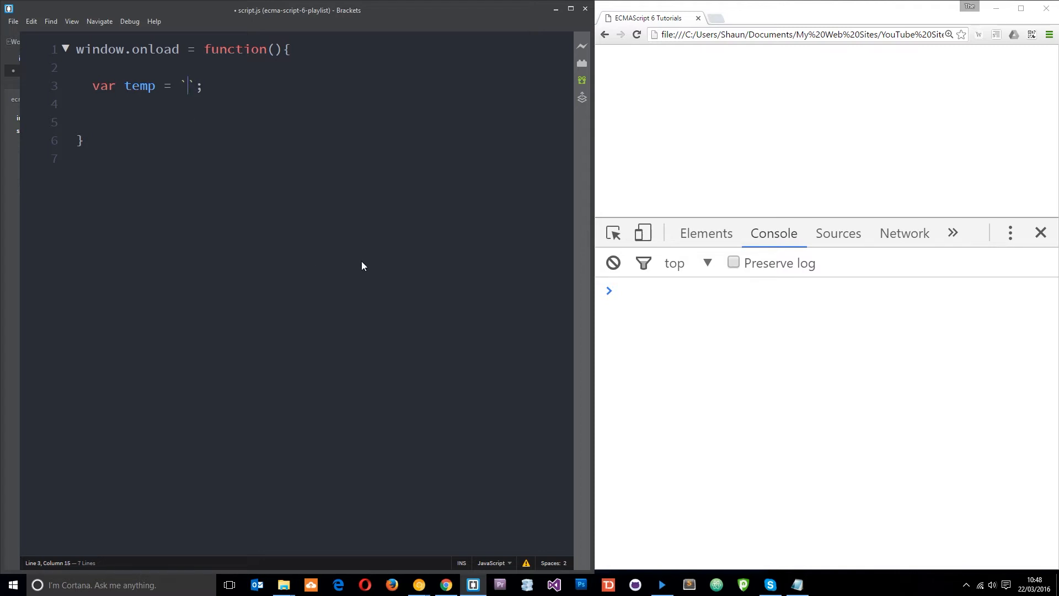
type("hel")
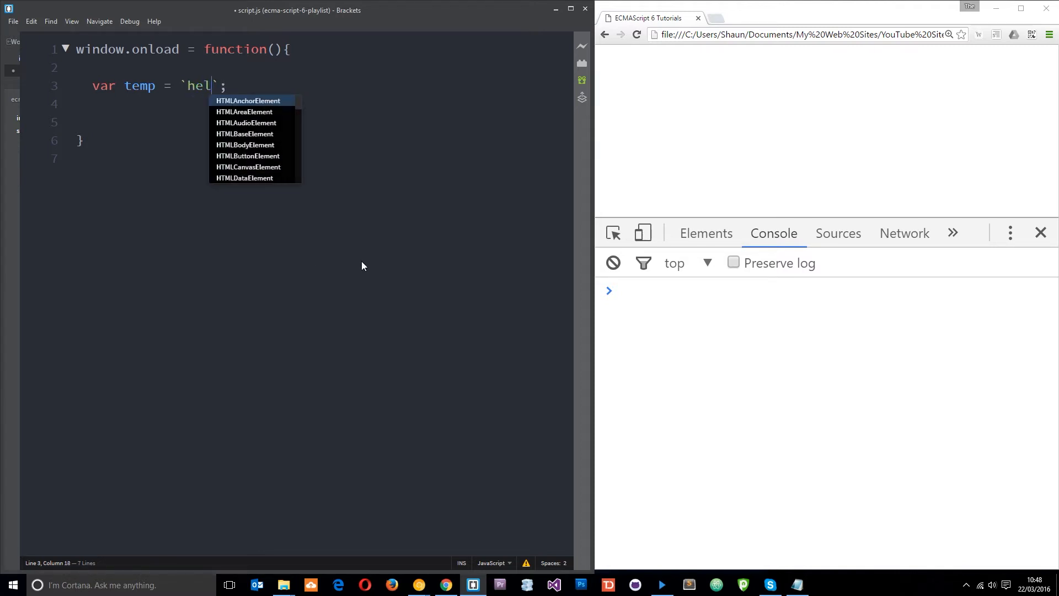
type("lo, my")
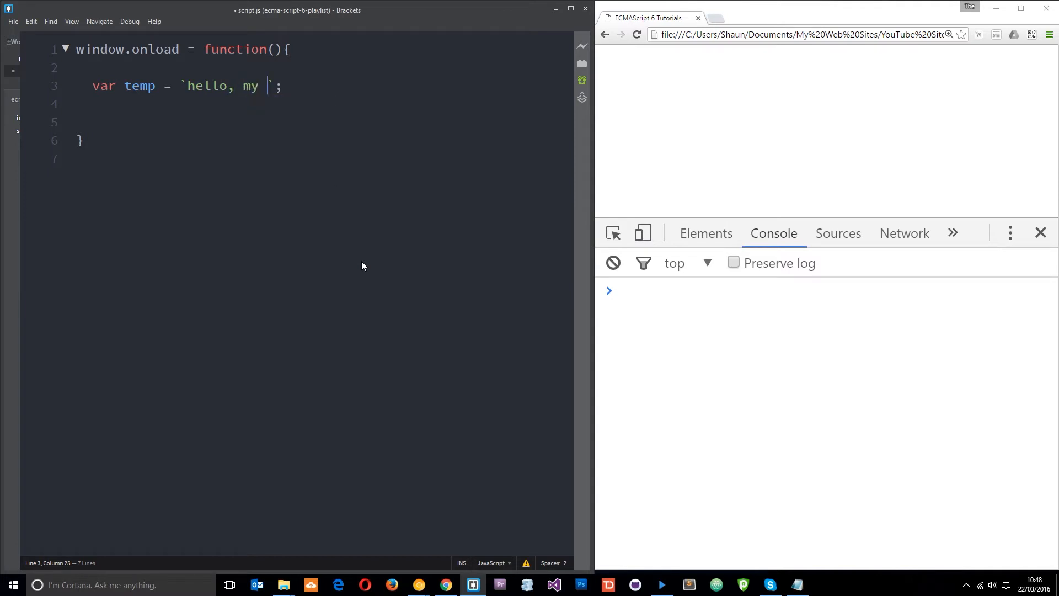
type("name is ryu")
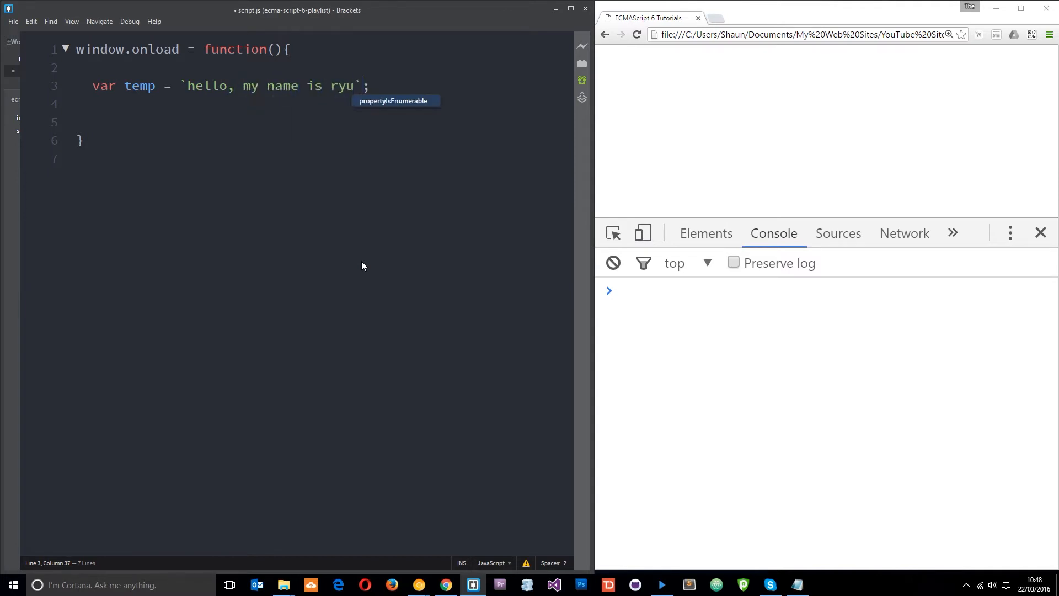
Step: Add console.log(temp) on the next line of the onload handler
key("Enter")
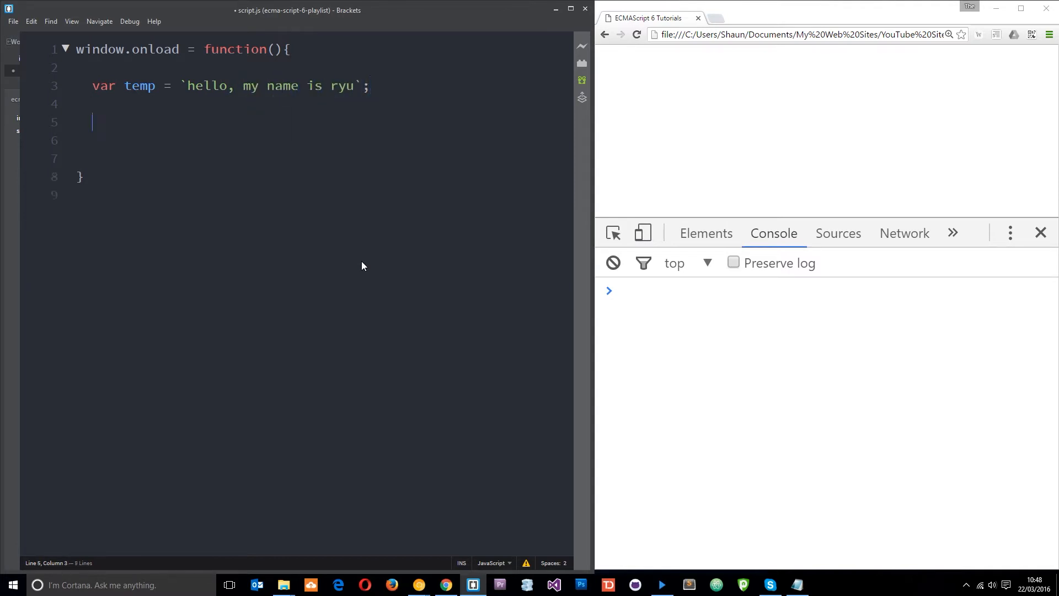
type("console.l")
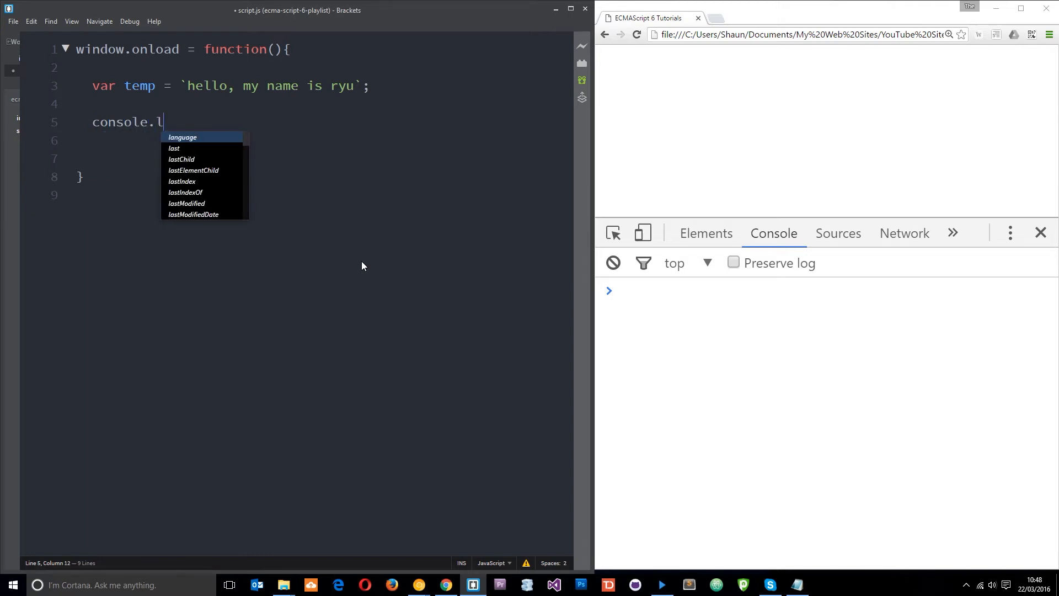
type("og()")
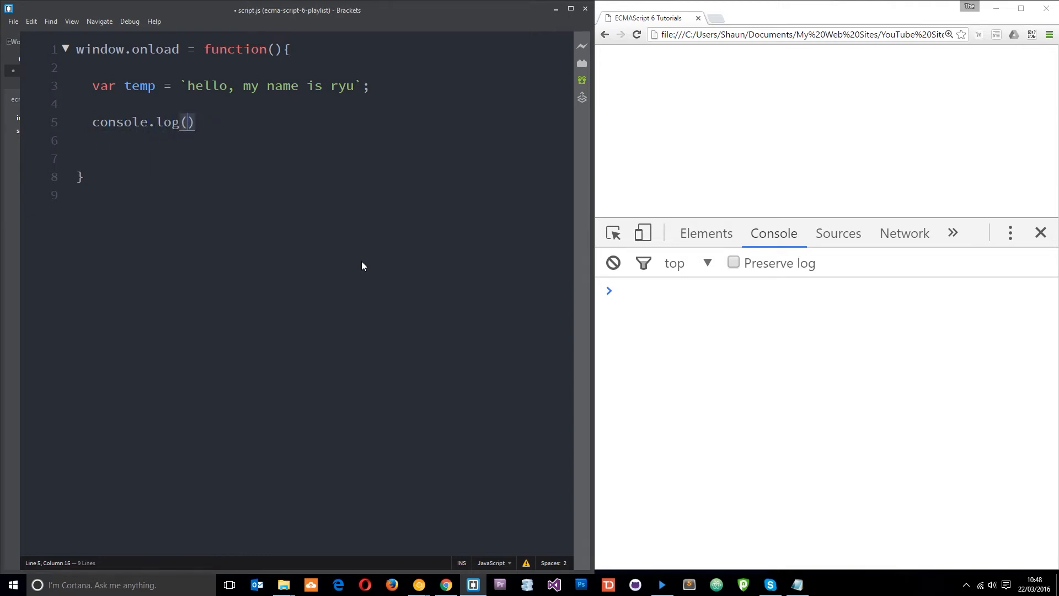
type("temp")
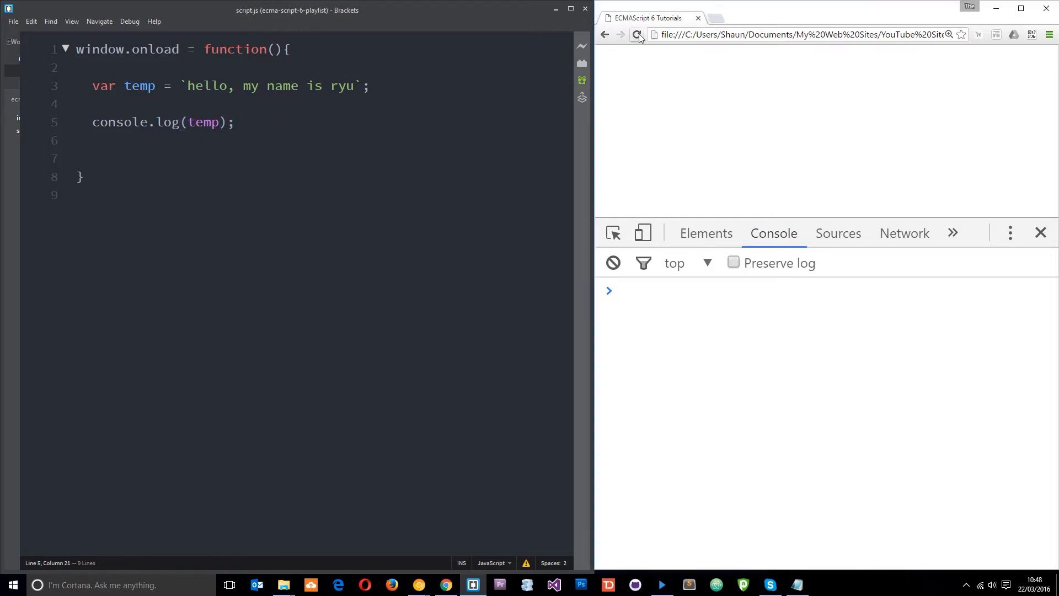
Step: Reload Chrome to see the multi-line string output, then select the wrapped template lines
left_click(637, 34)
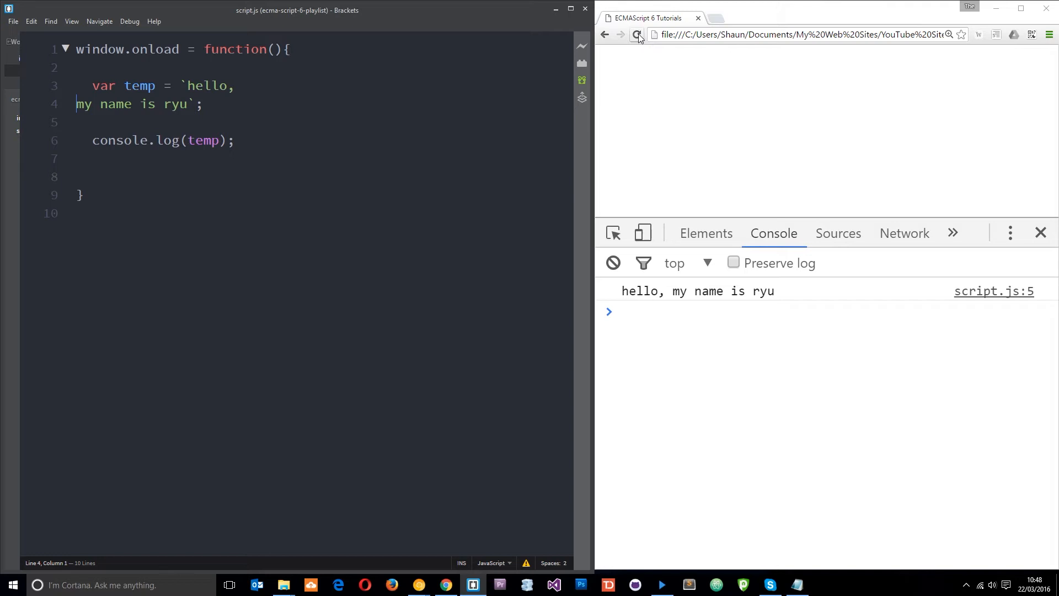
left_click(637, 34)
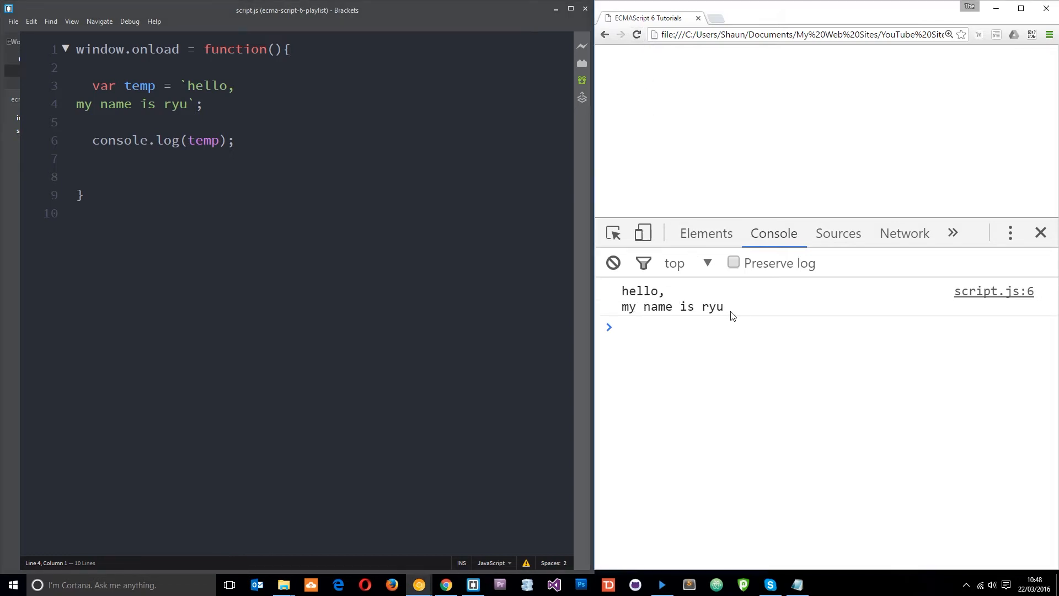
mouse_move(77, 111)
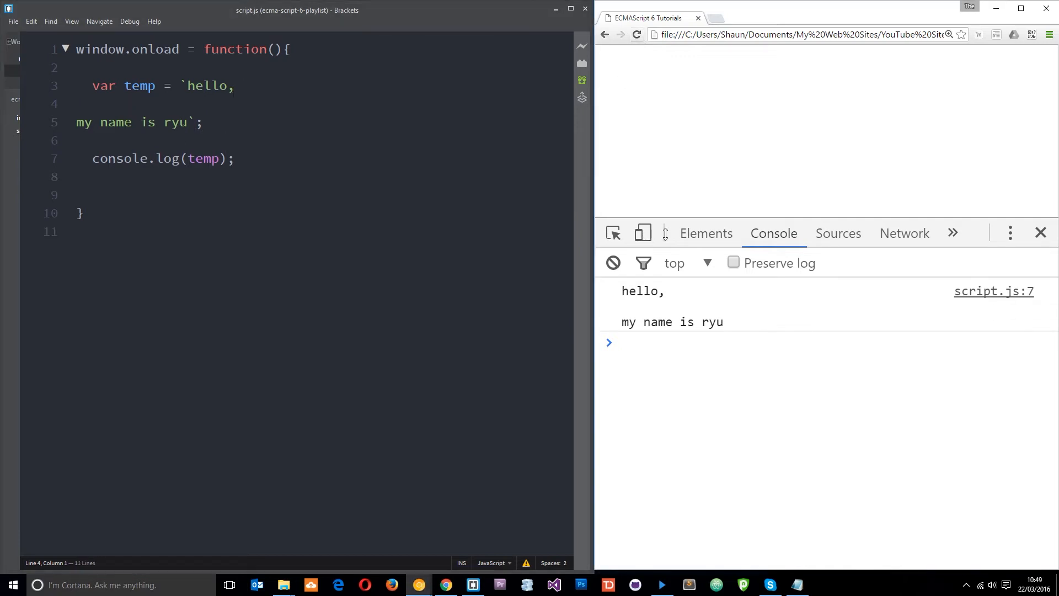
left_click(85, 123)
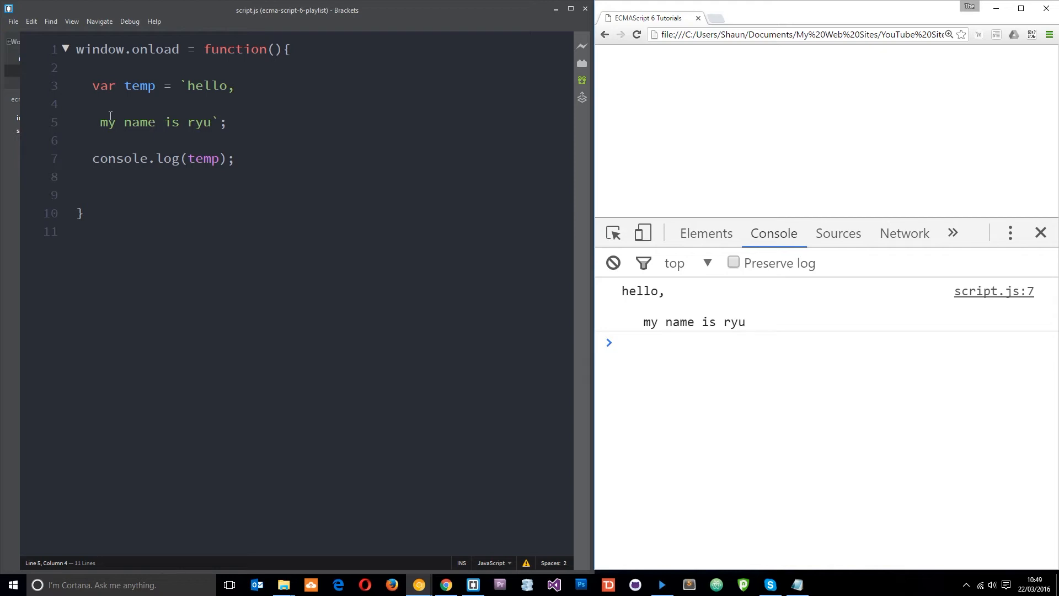
left_click_drag(98, 122, 226, 104)
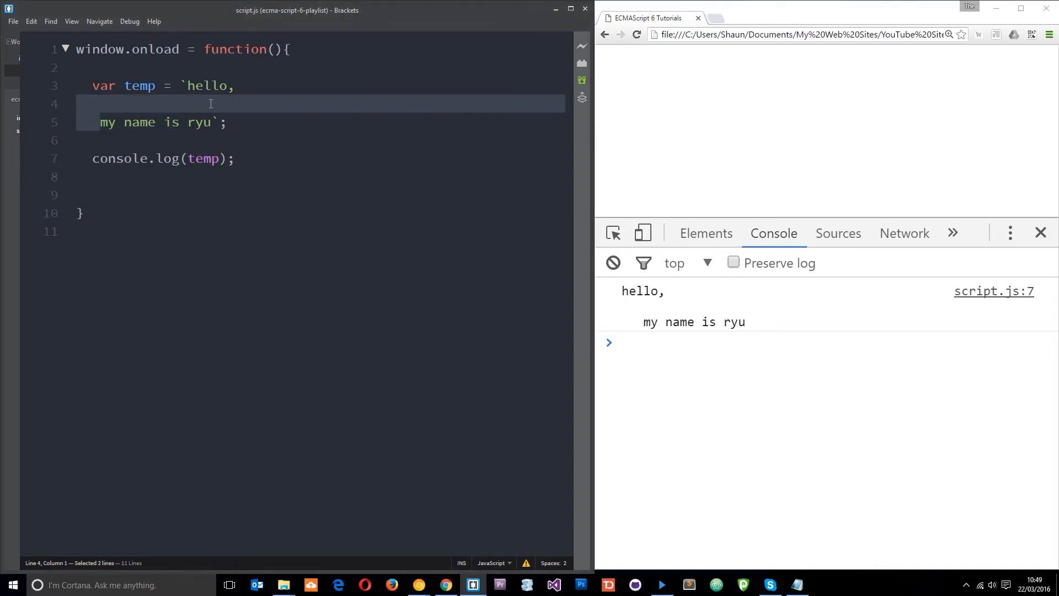
Step: Remove the temp example and declare function logNinja(name, age) with an opening brace
key("Delete")
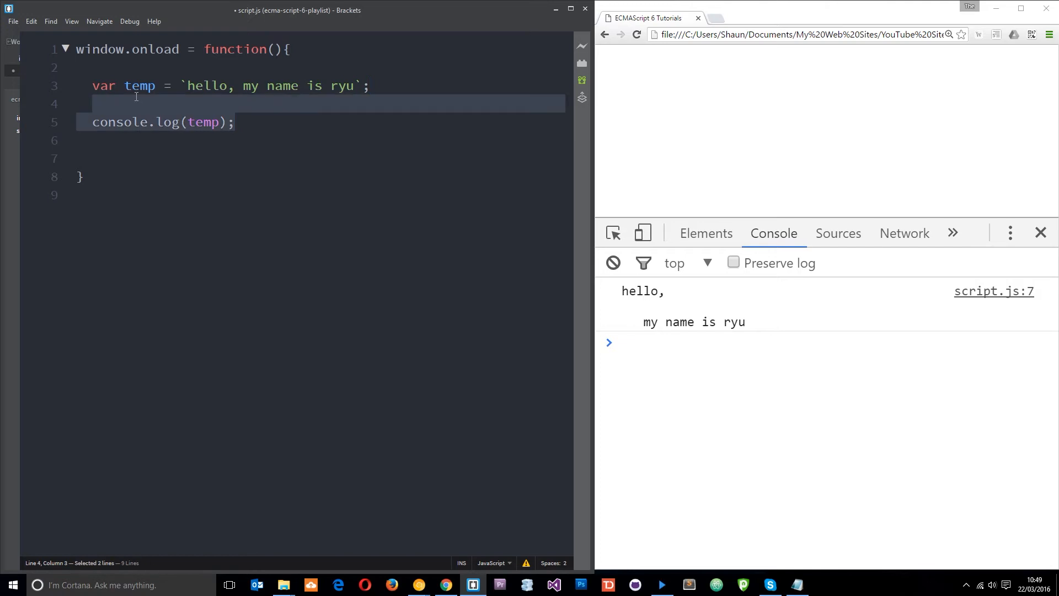
key("Delete")
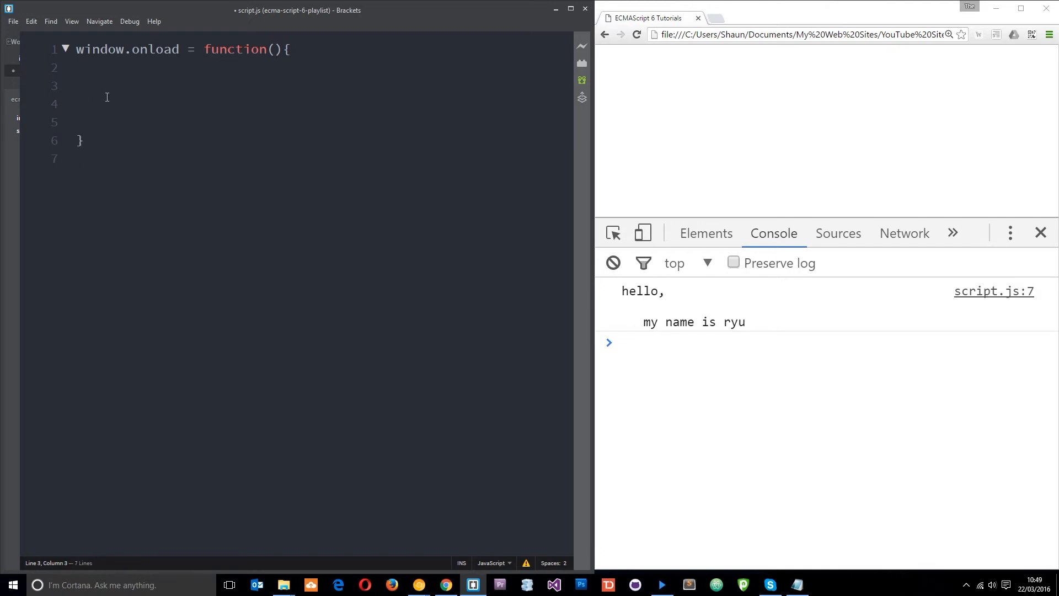
type("function")
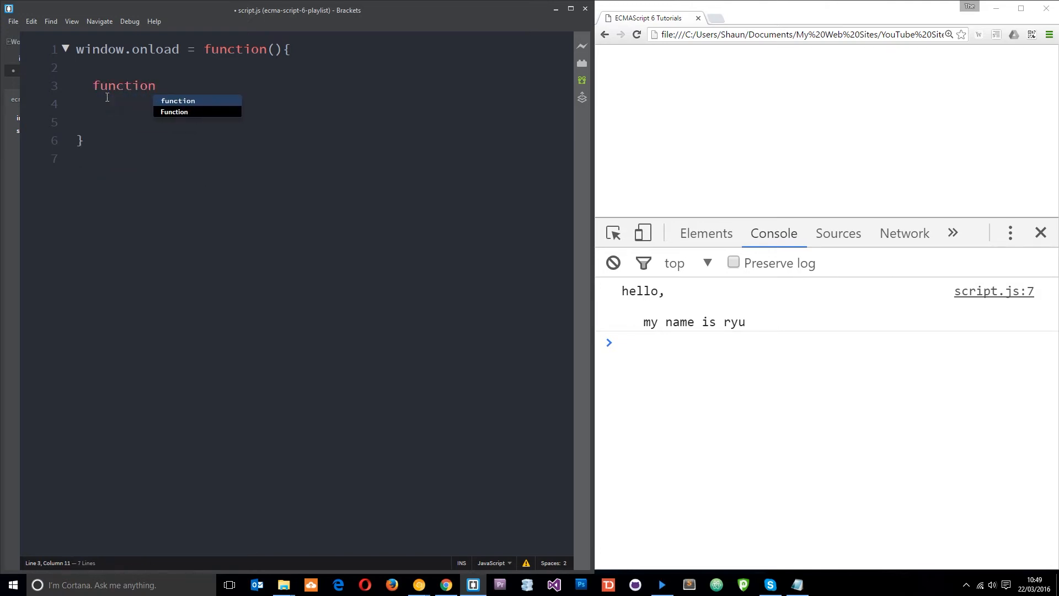
type("l")
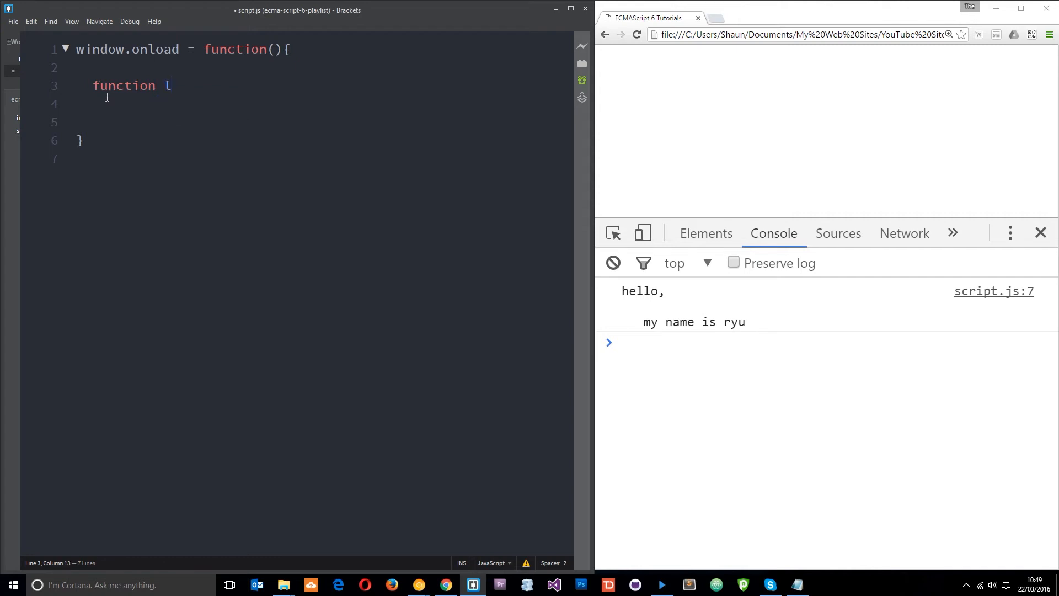
type("ogNinja(")
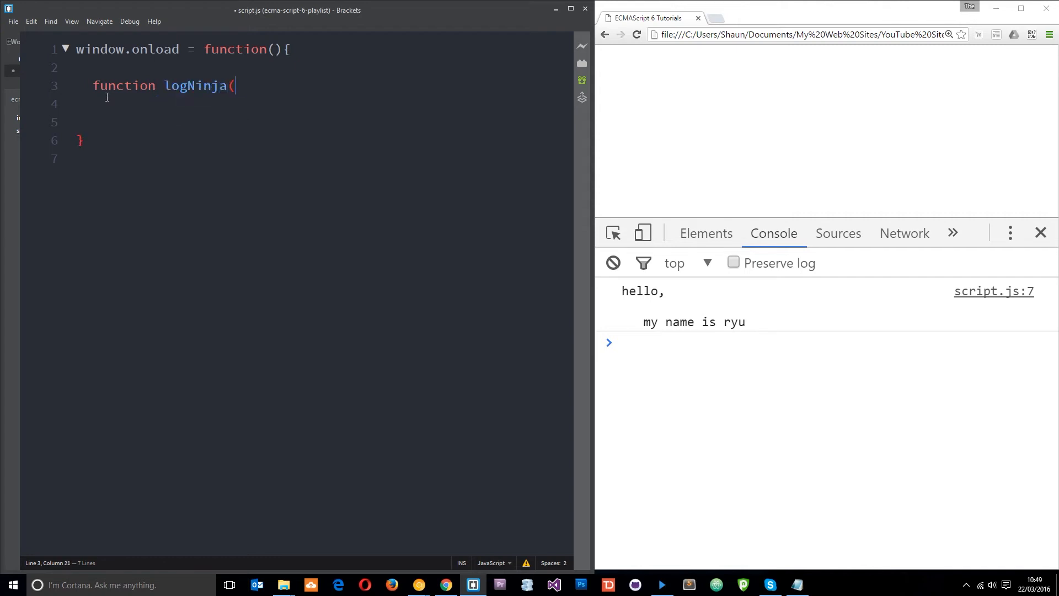
type(")")
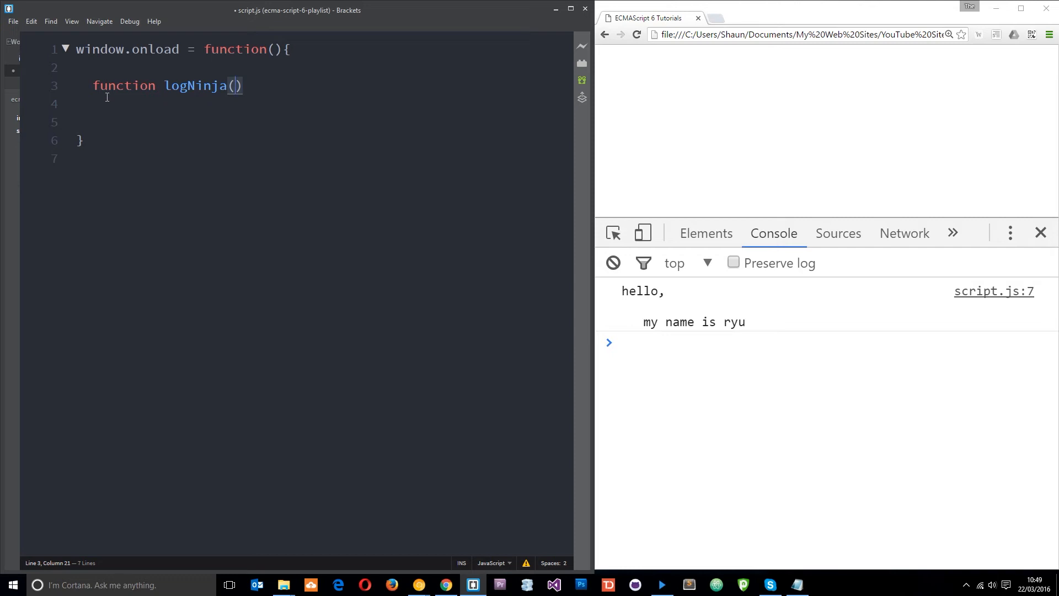
type("name")
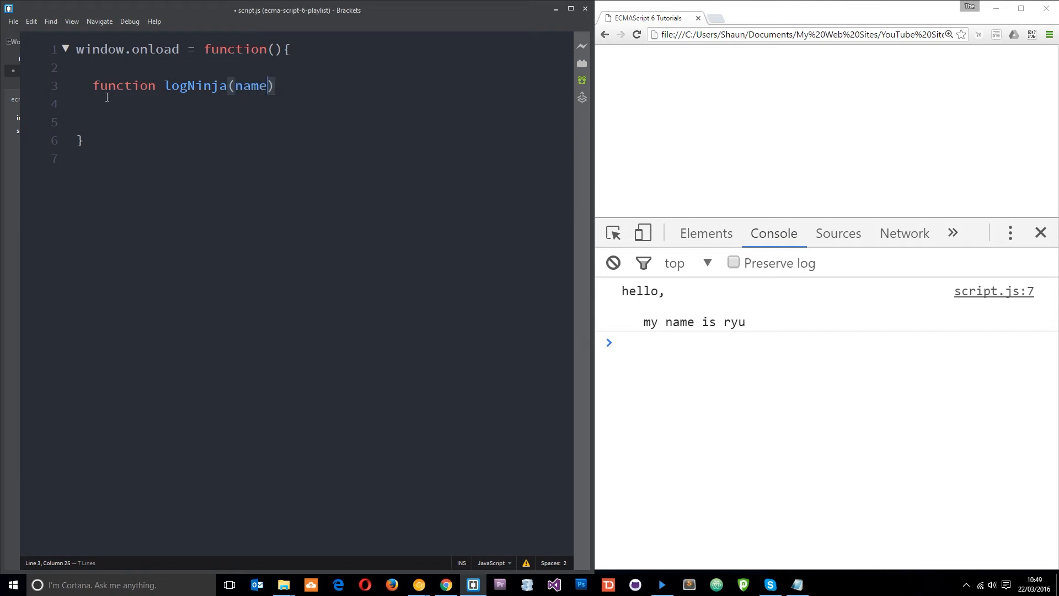
type(", age")
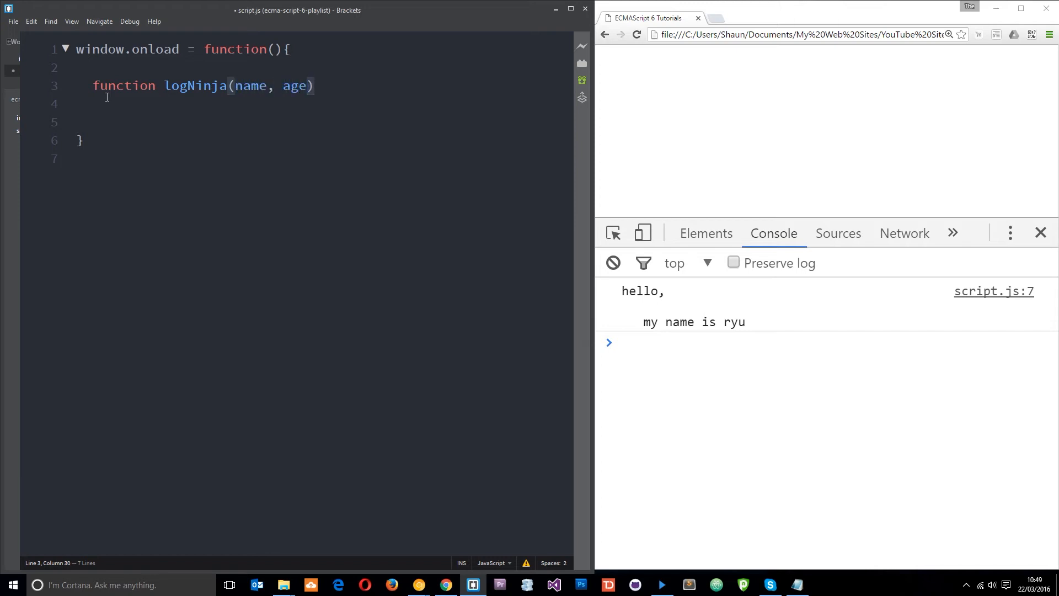
type("{")
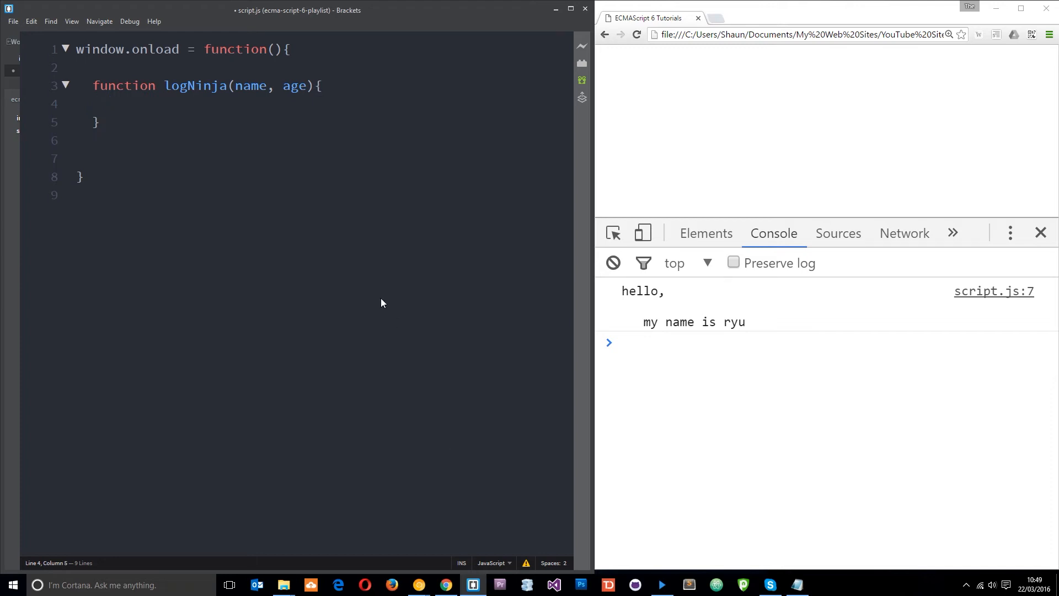
Step: Log "my name is " + name + " and my age is " + age by concatenation
type("consol")
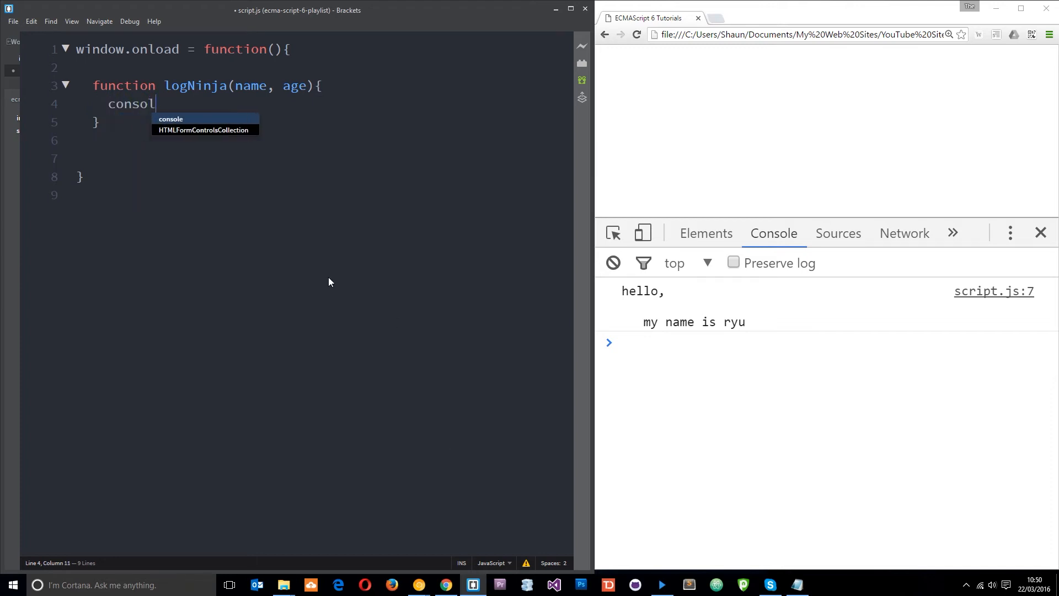
type("e.log()")
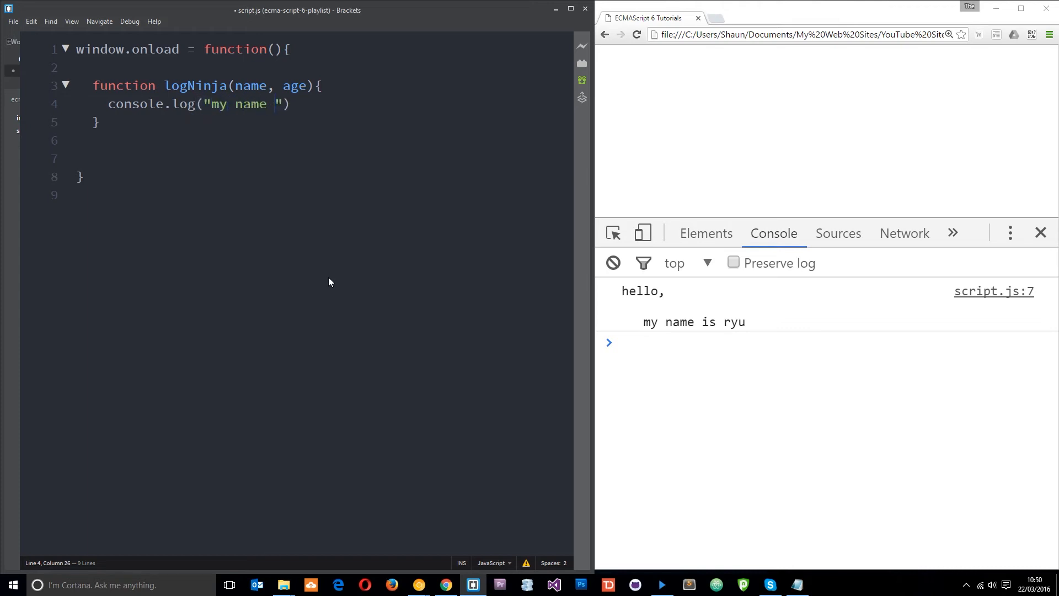
type("is")
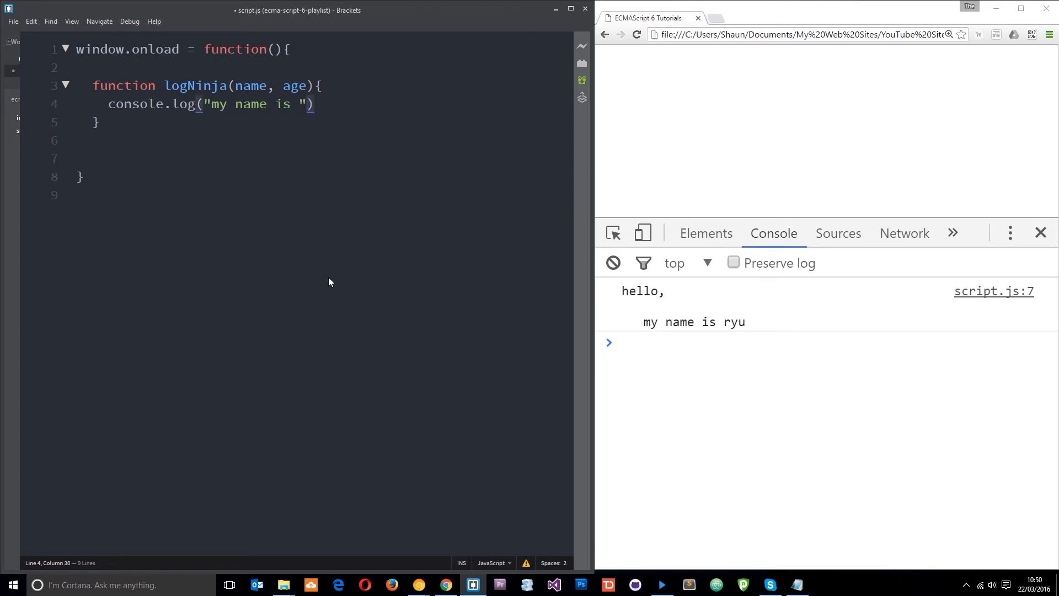
type("+")
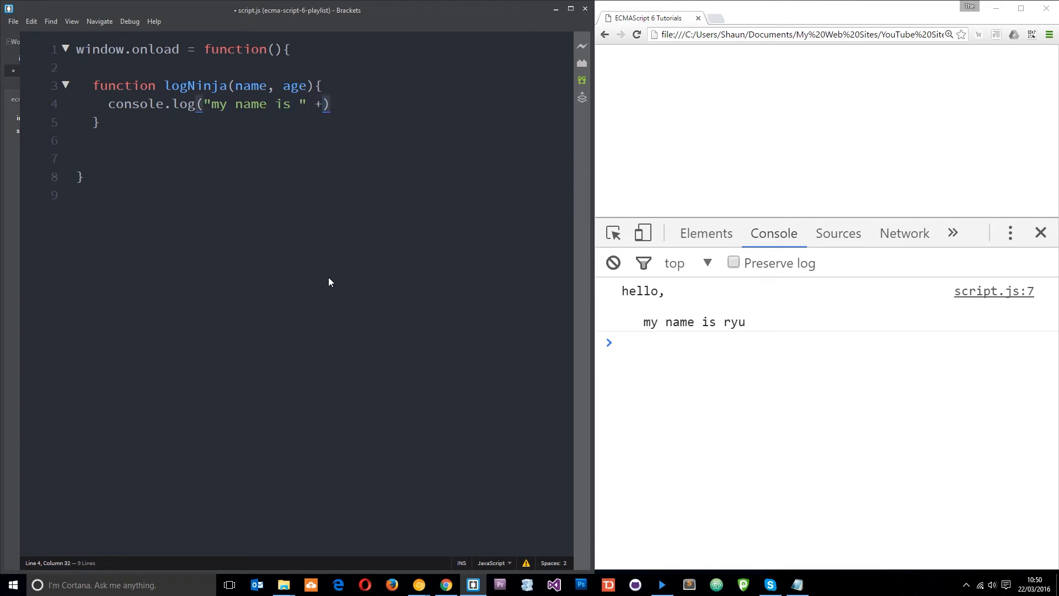
type("name")
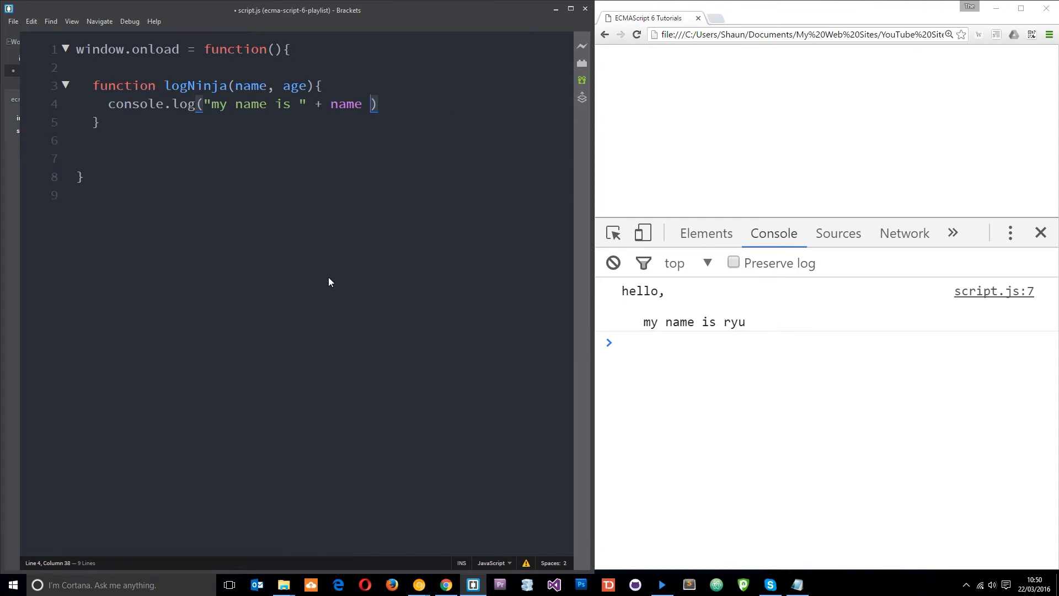
type("+ \"\"")
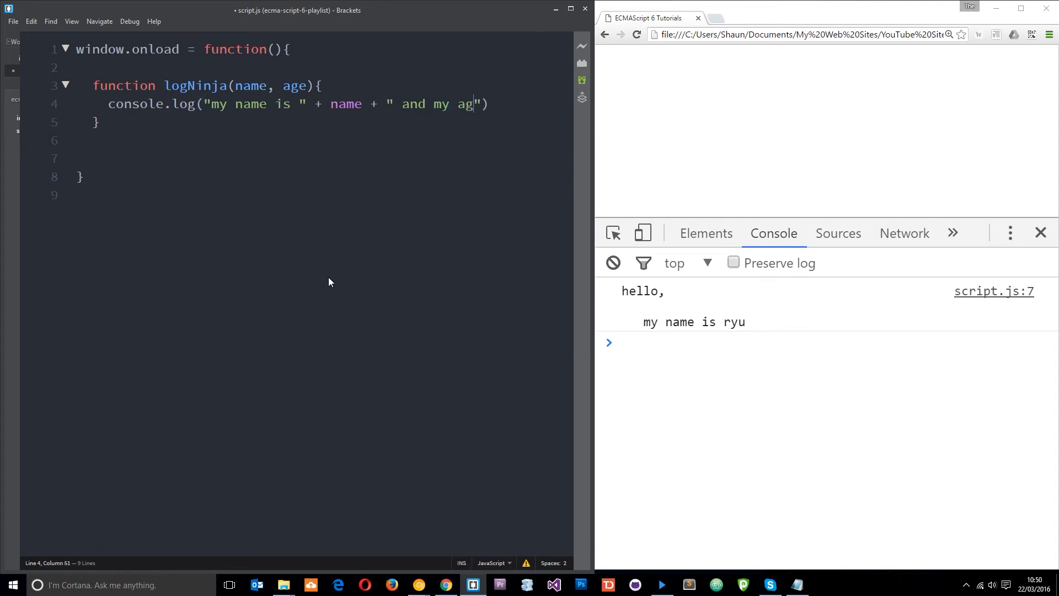
type("e is")
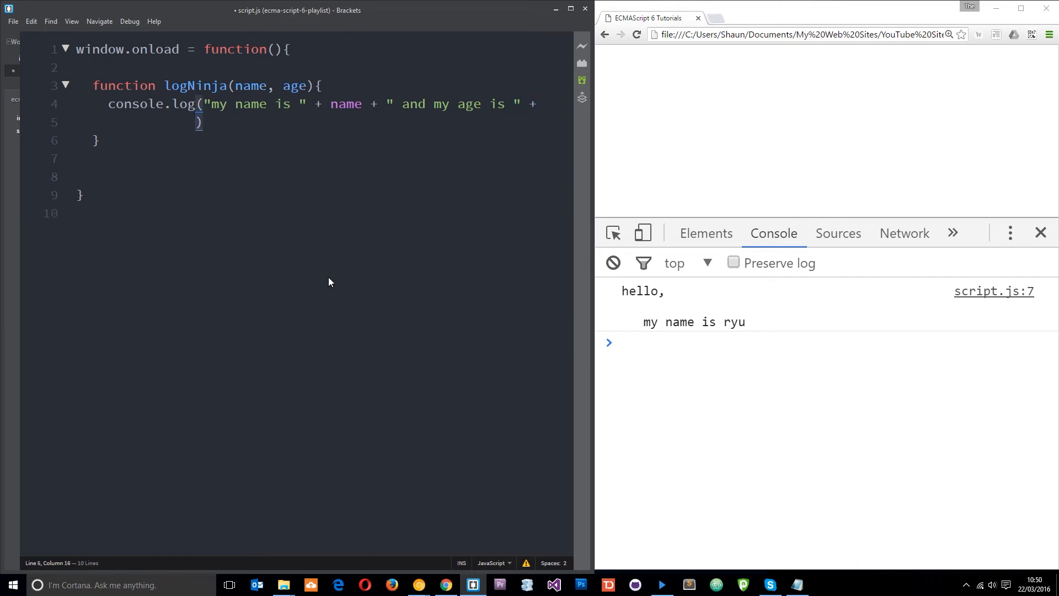
type("age")
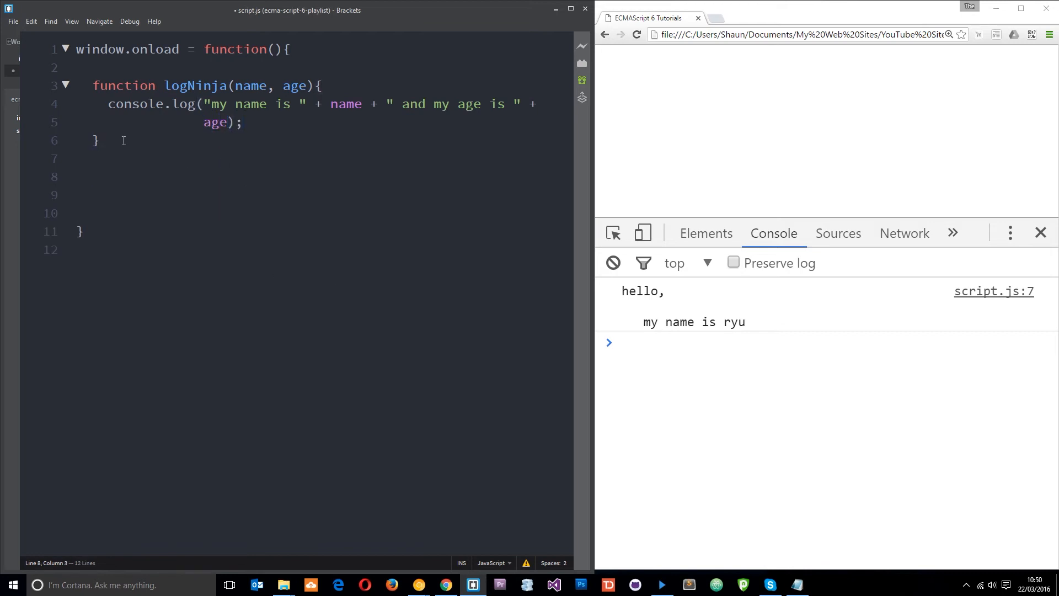
Step: Call logNinja("Ryu", 24) below the function
type("logNi")
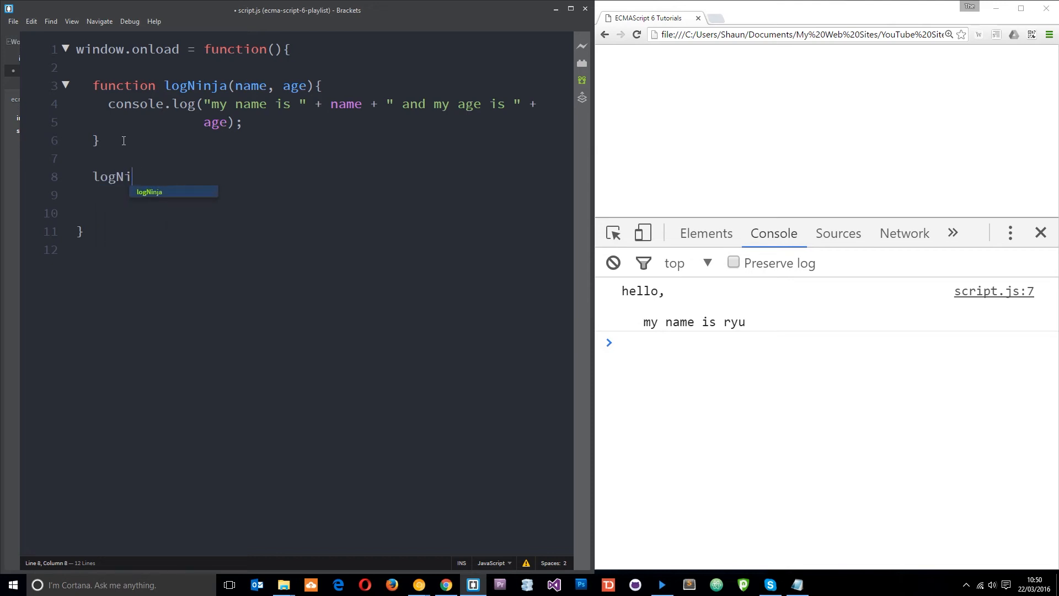
type("njas()")
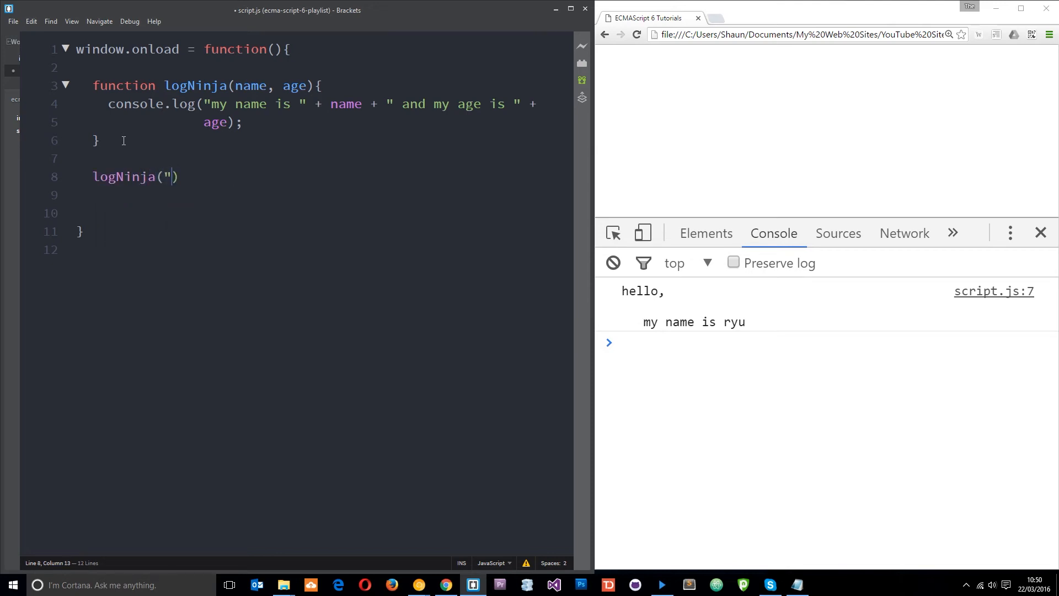
type("R\"")
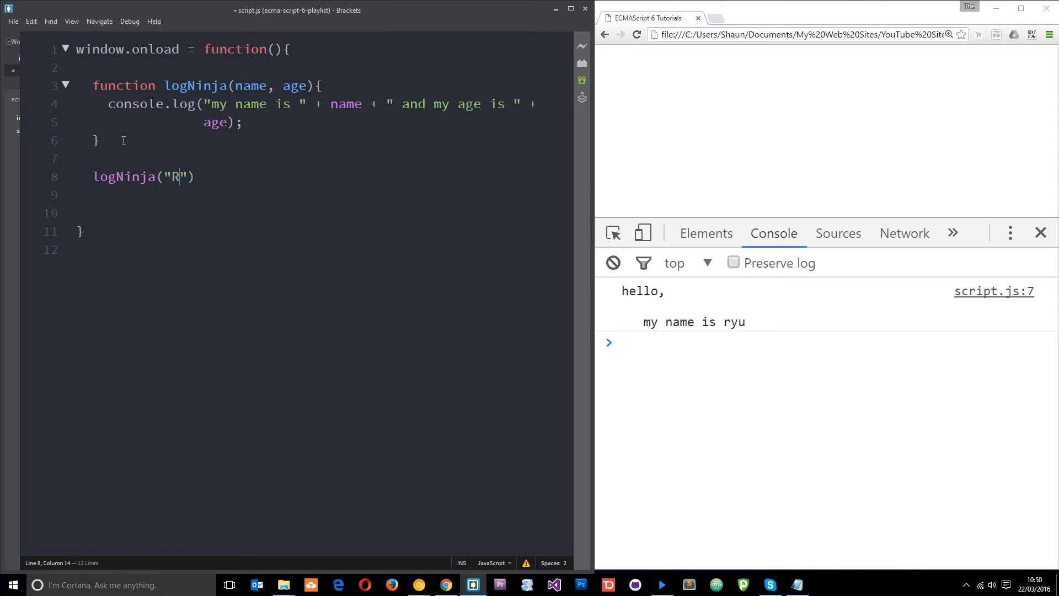
type("yu\",")
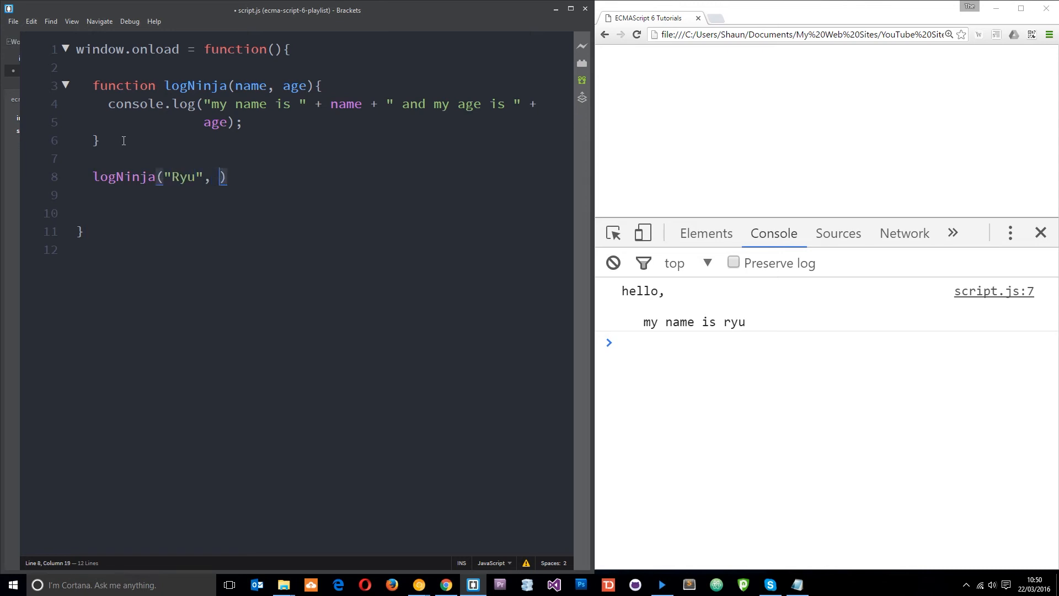
type("24")
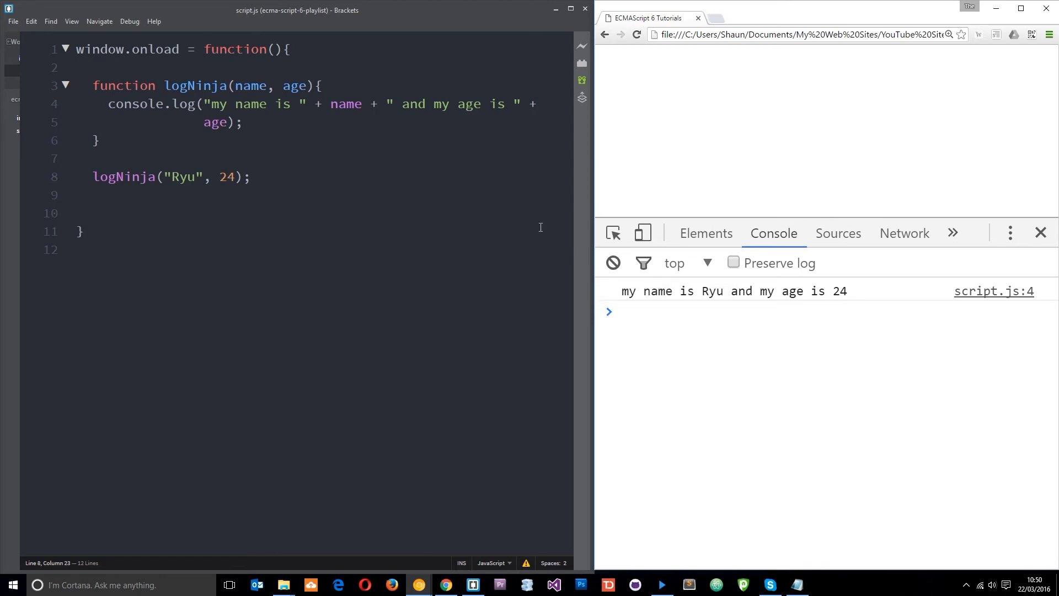
left_click(231, 122)
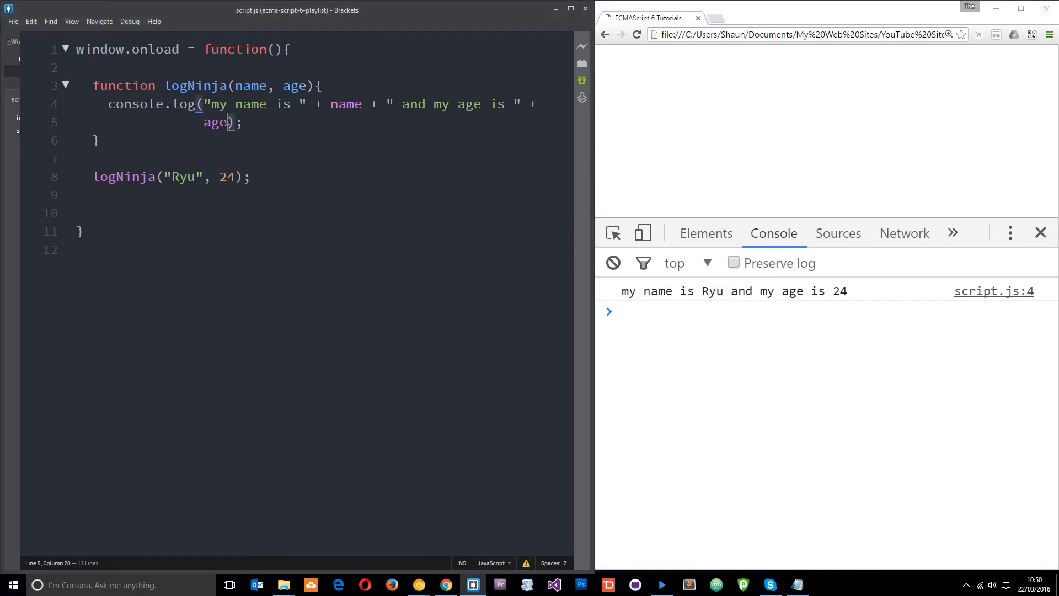
Step: Replace the concatenation with a backtick string starting `my name is ${name}`
left_click_drag(201, 103, 231, 122)
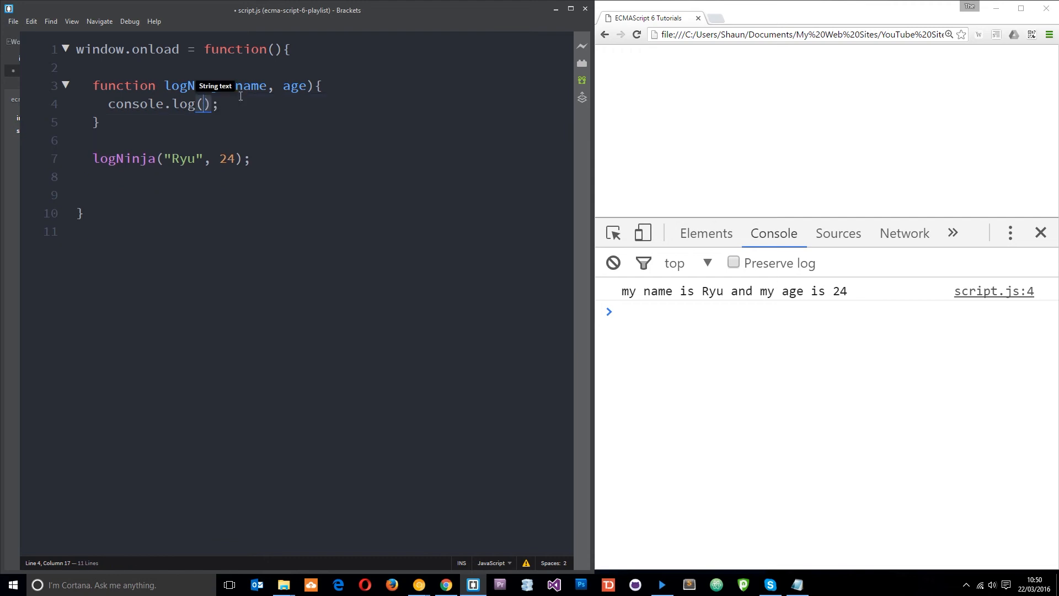
type("`")
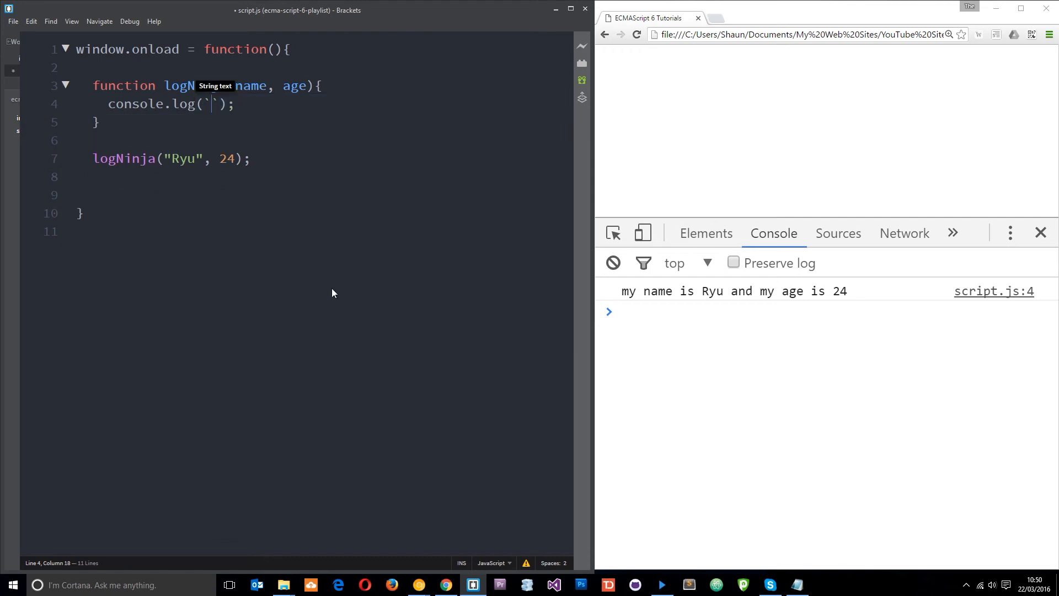
type("m")
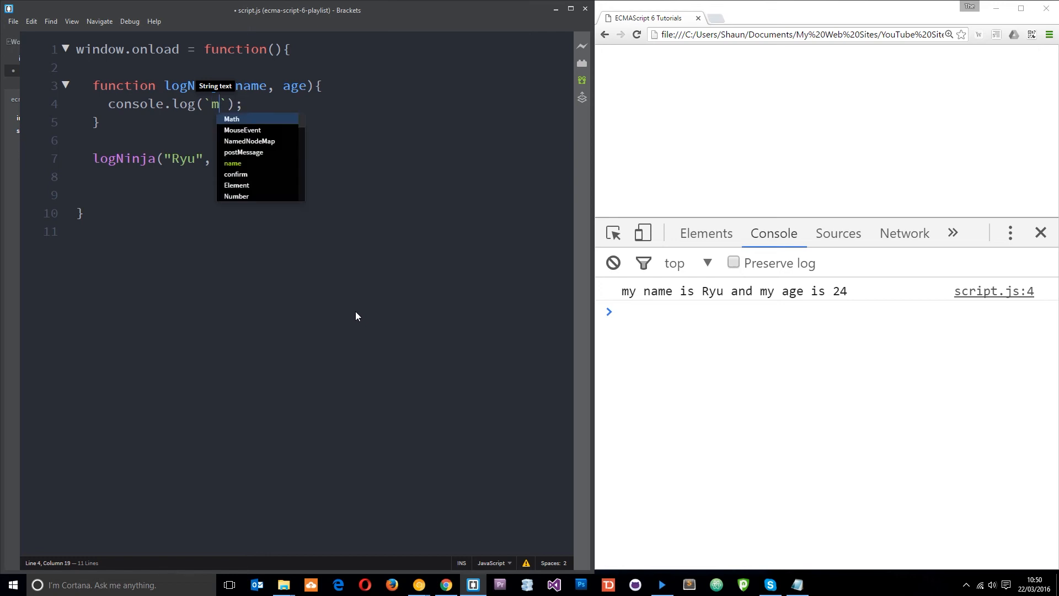
type("y name is")
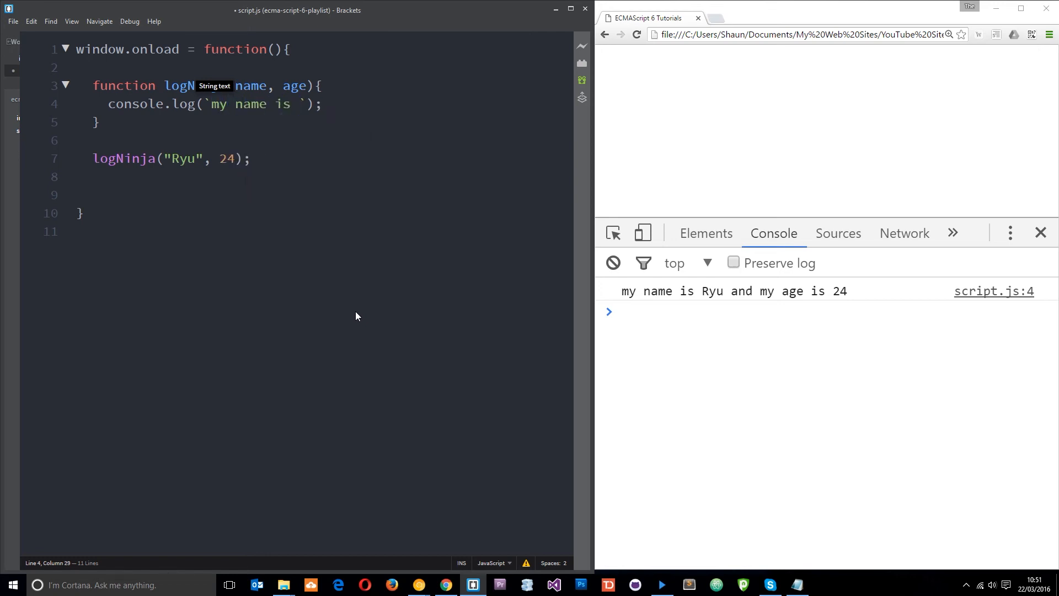
type("$")
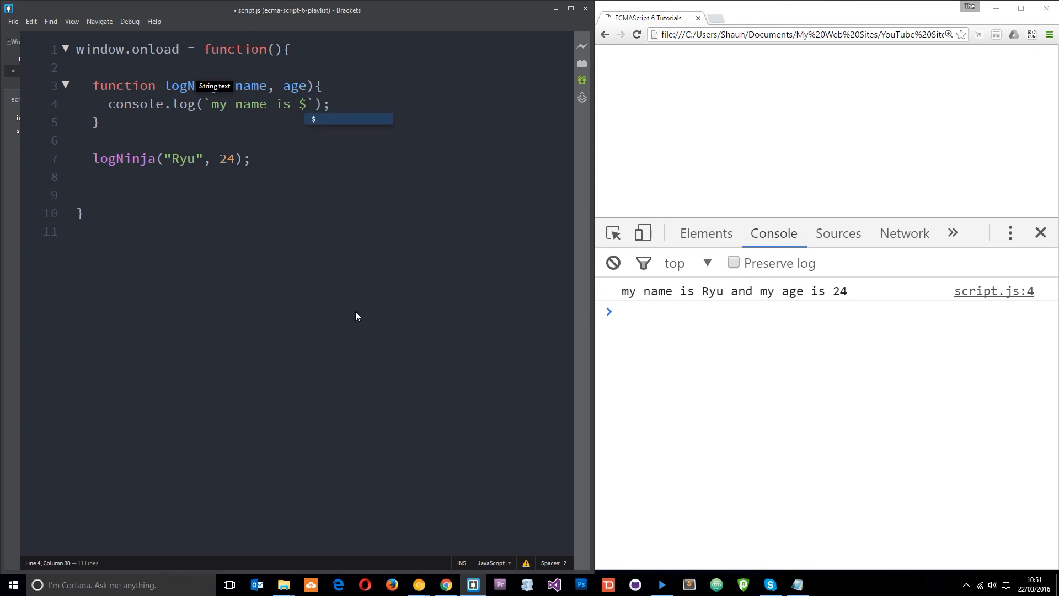
type("{}")
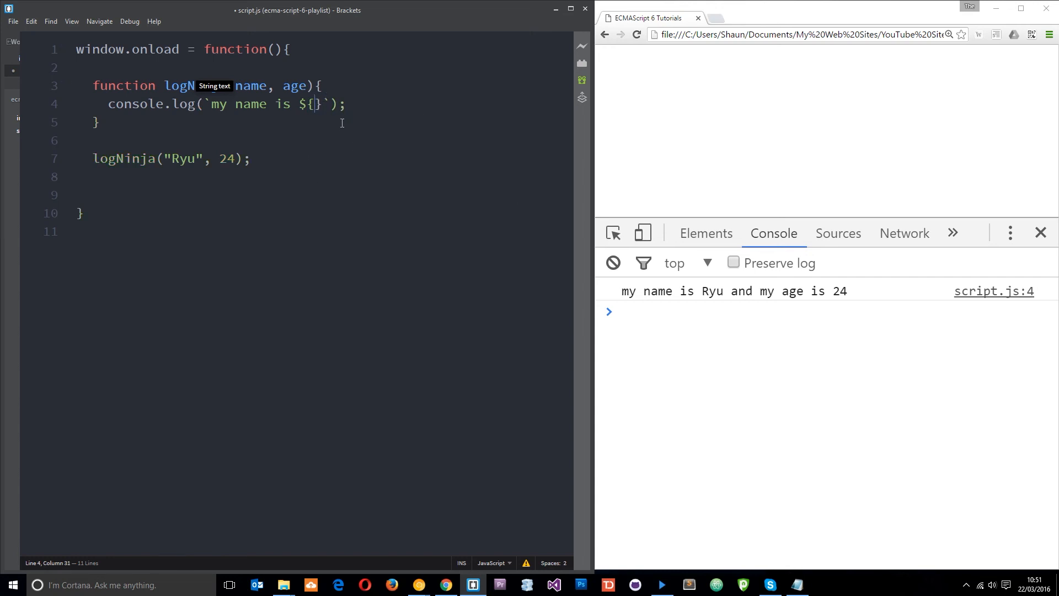
type("name")
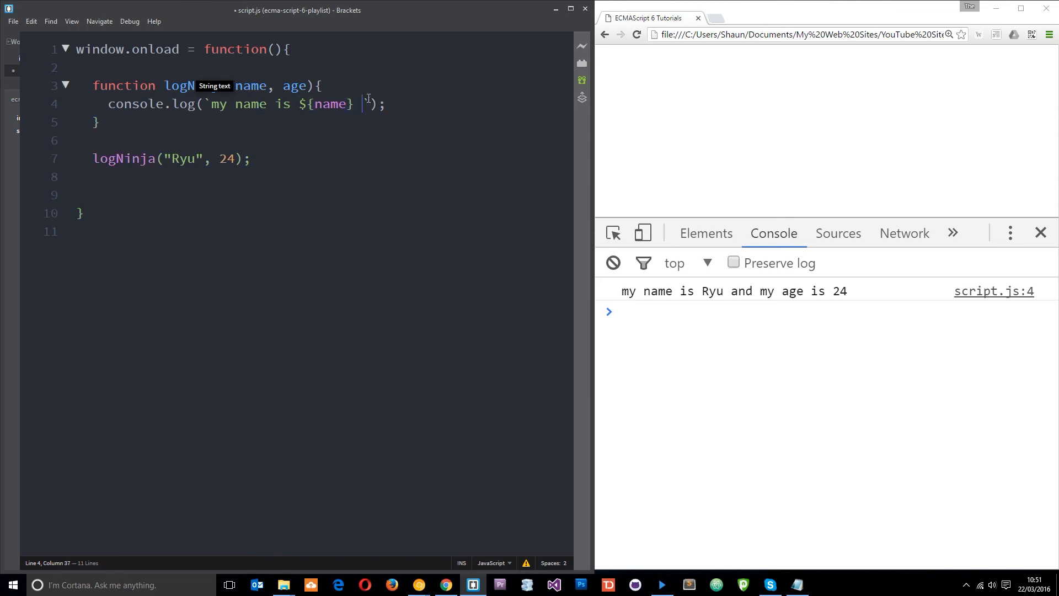
Step: Finish the template string with and my age is ${age}
type("and my")
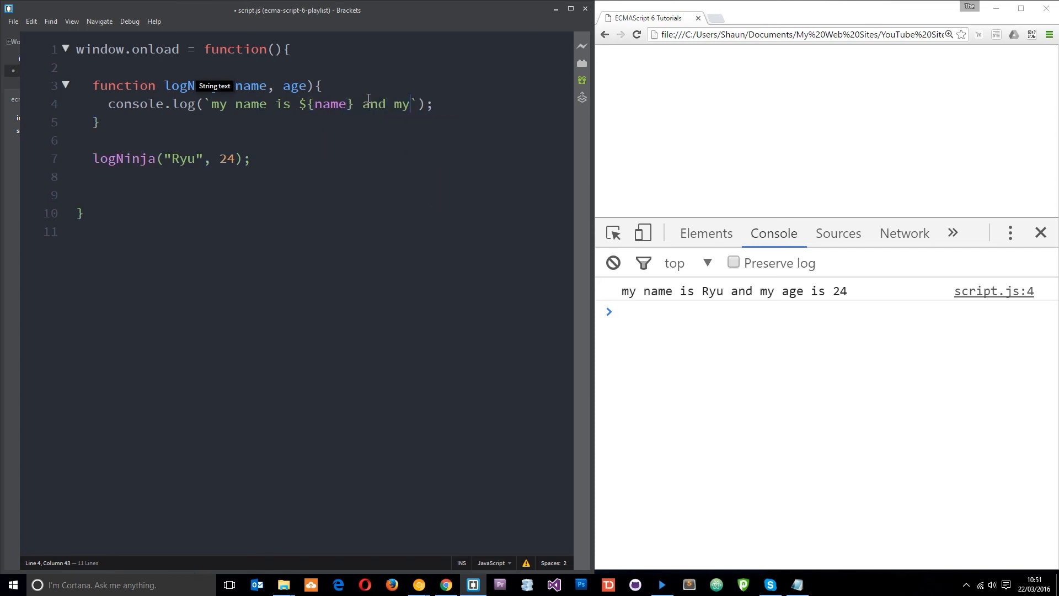
type("age is")
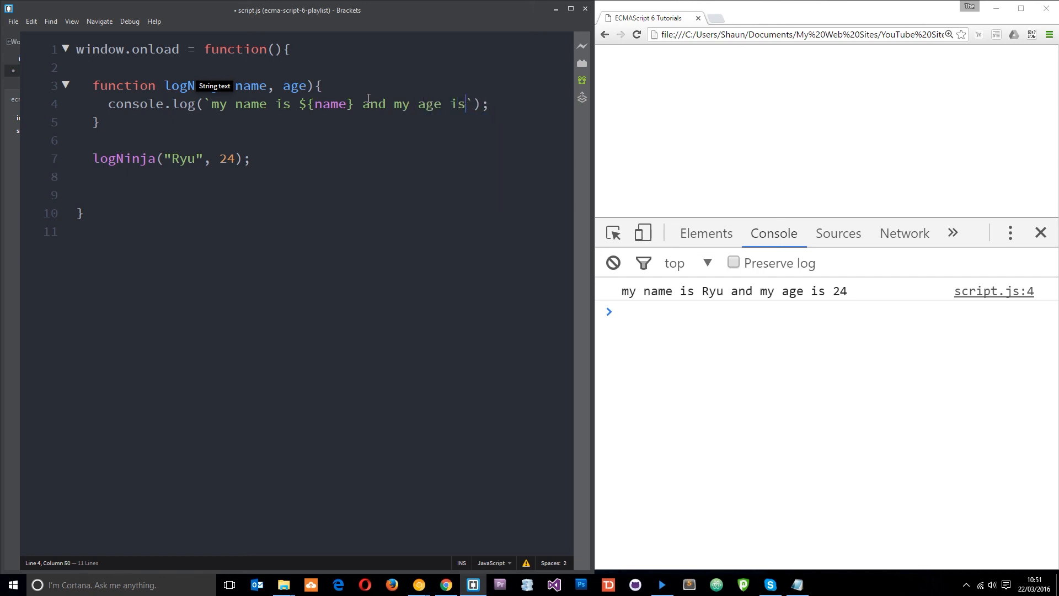
type("$")
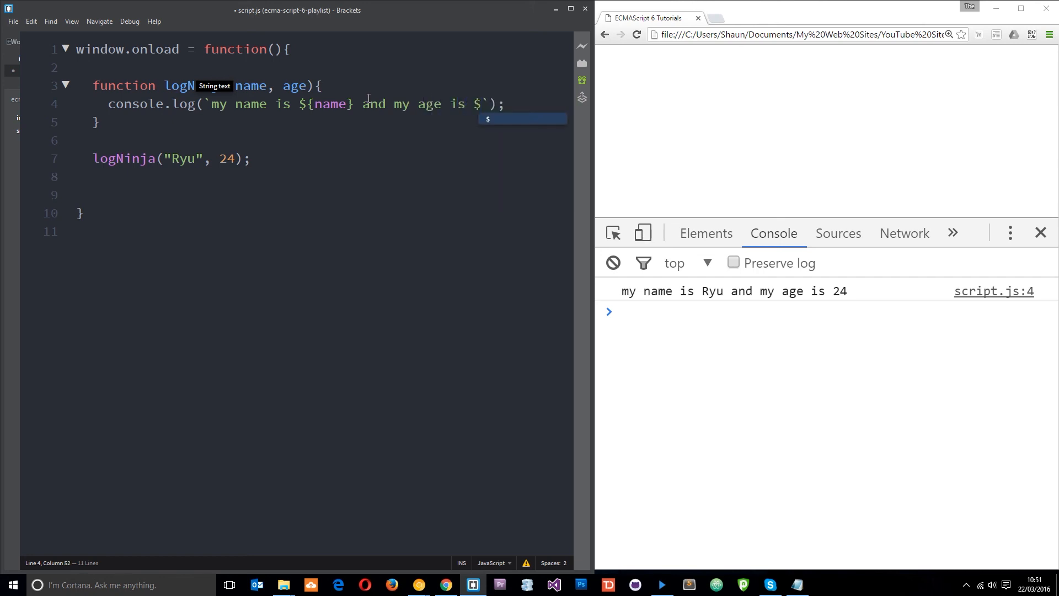
type("{age")
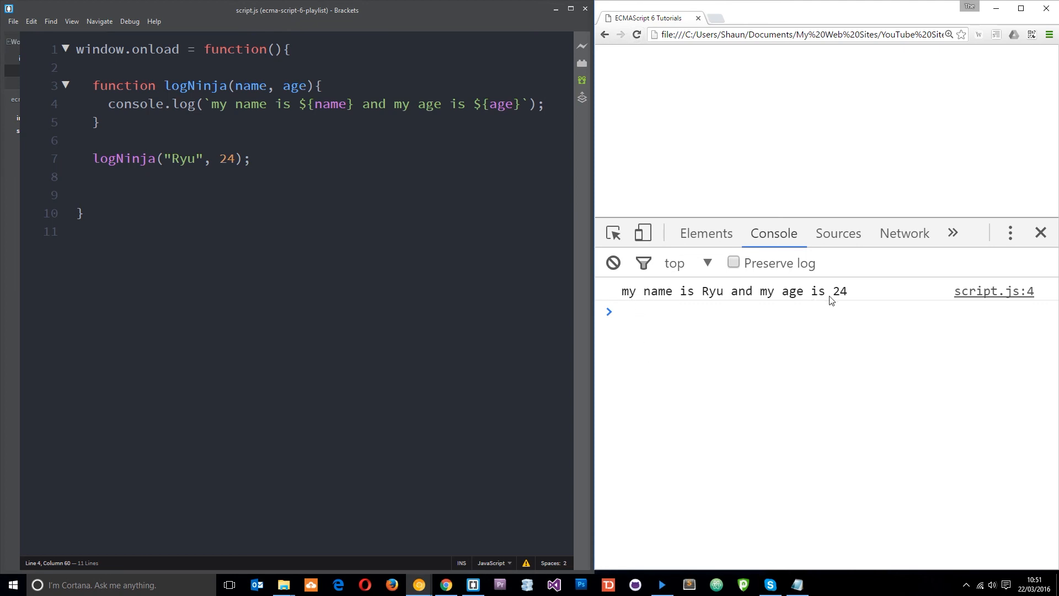
Step: Embed 10 + 9 in the age placeholder and break the template string onto two lines
double_click(502, 104)
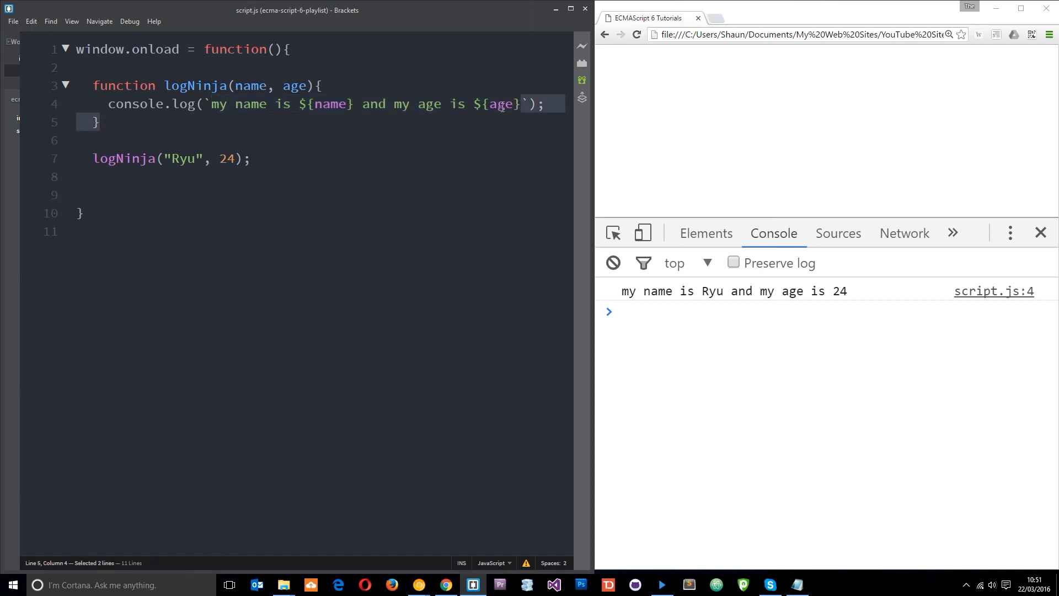
double_click(330, 104)
type("10 + ")
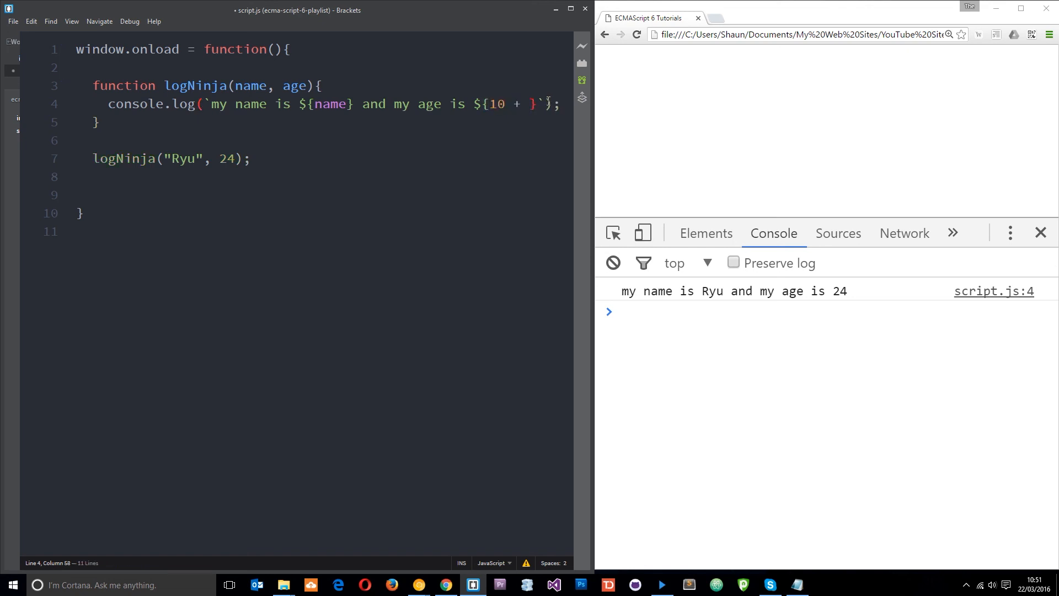
type("9")
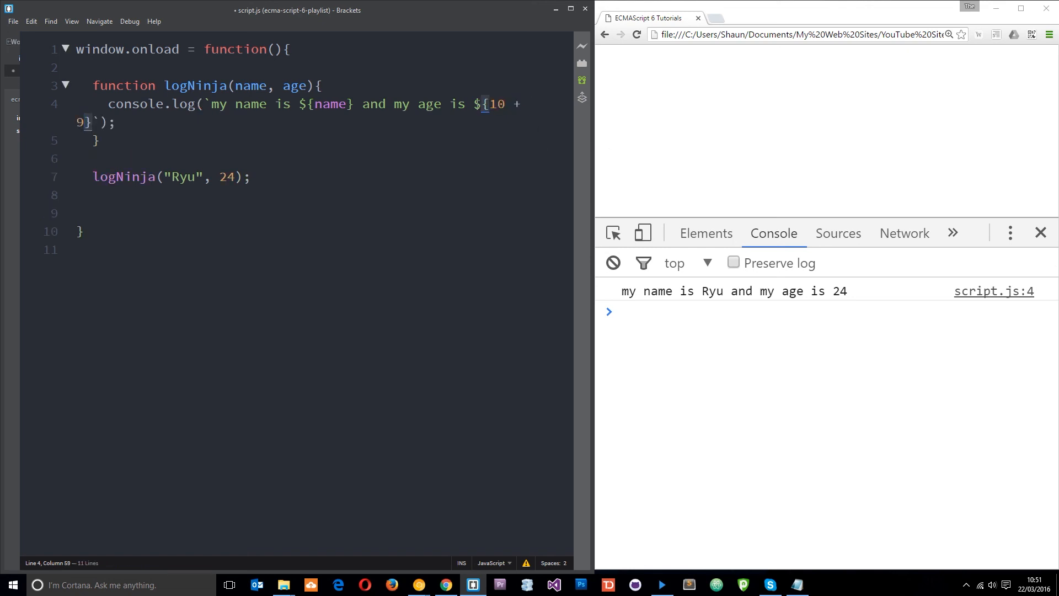
key("enter")
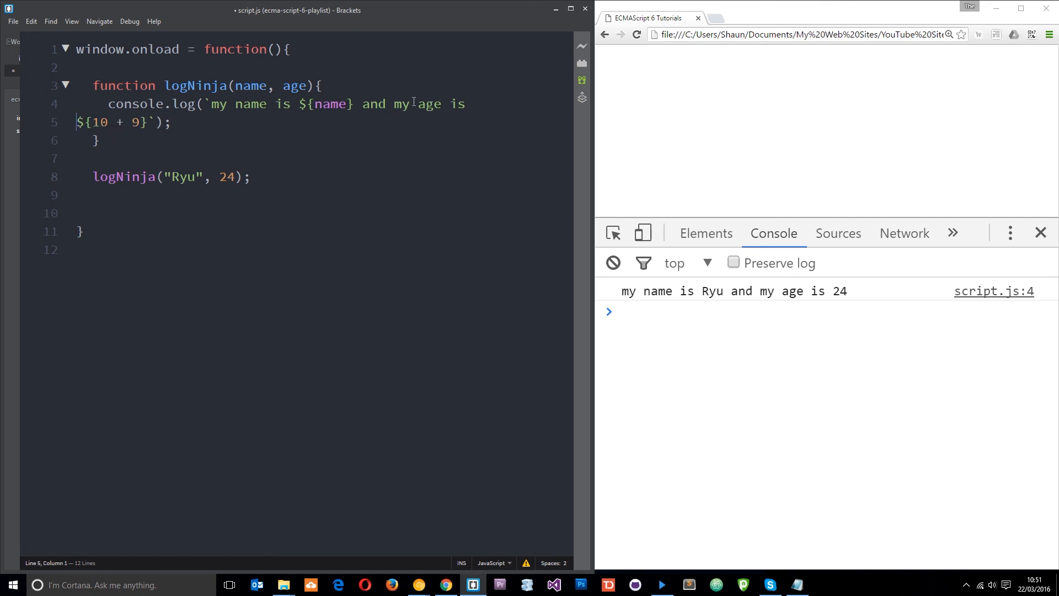
key("Enter")
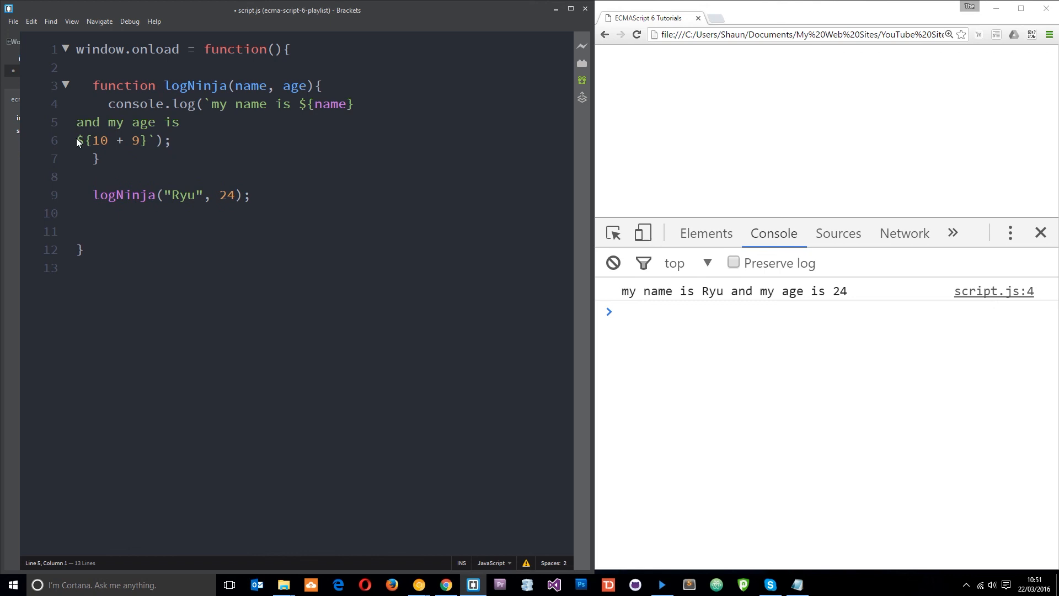
key("Backspace")
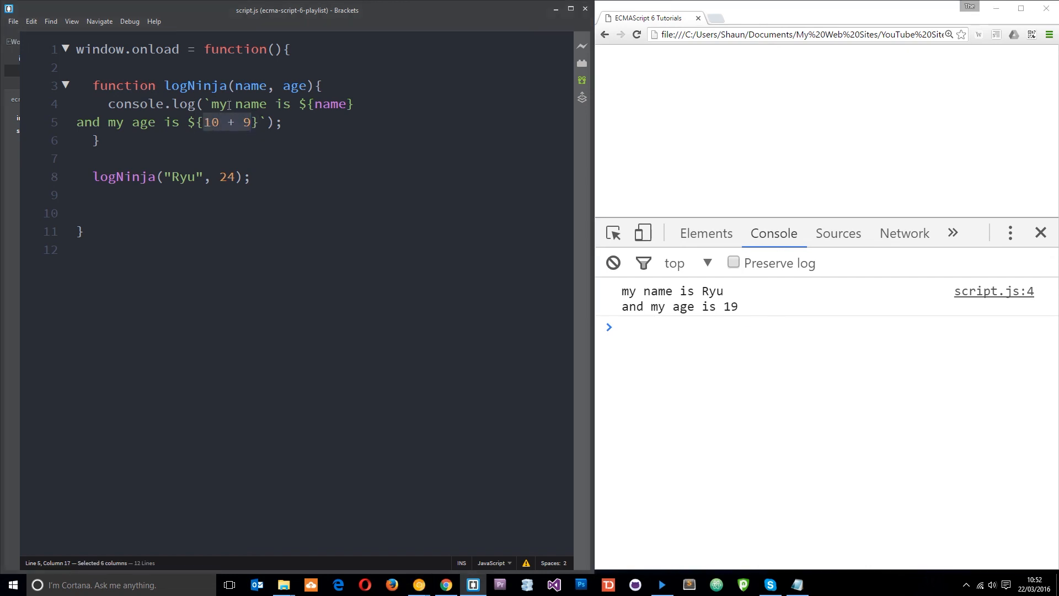
mouse_move(732, 314)
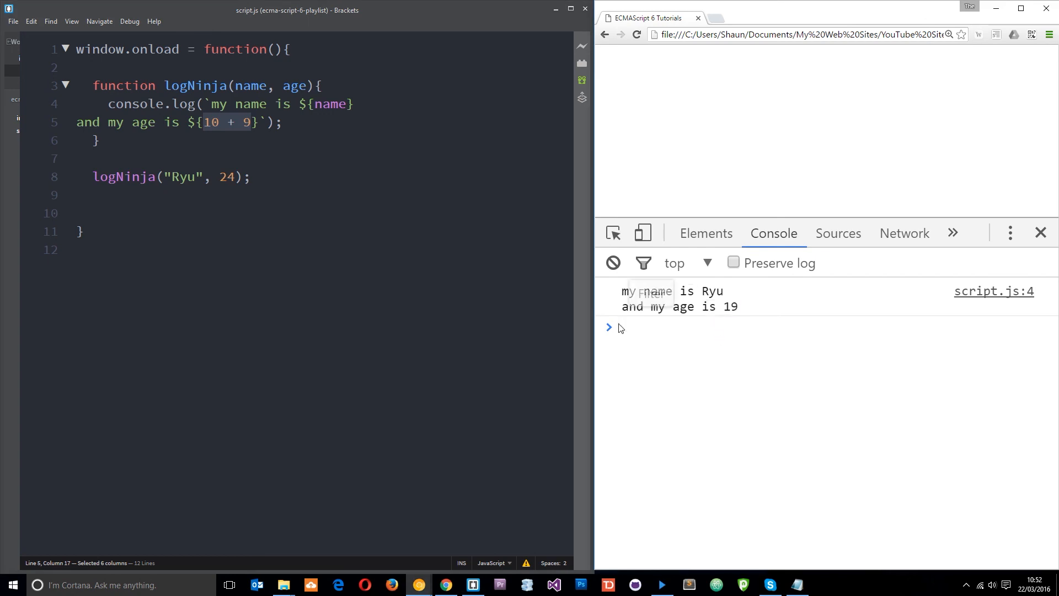
left_click(284, 123)
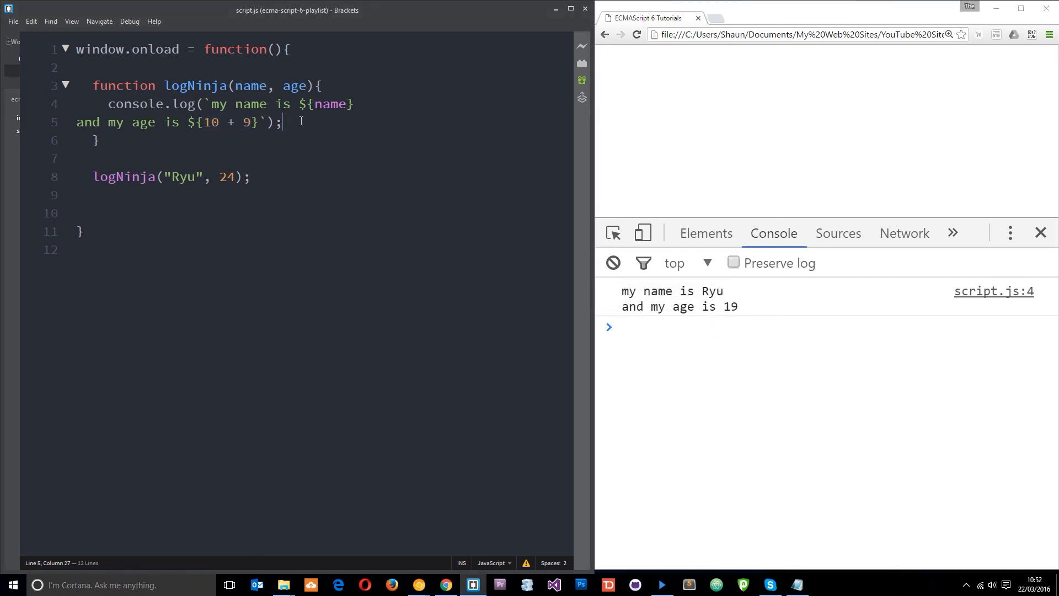